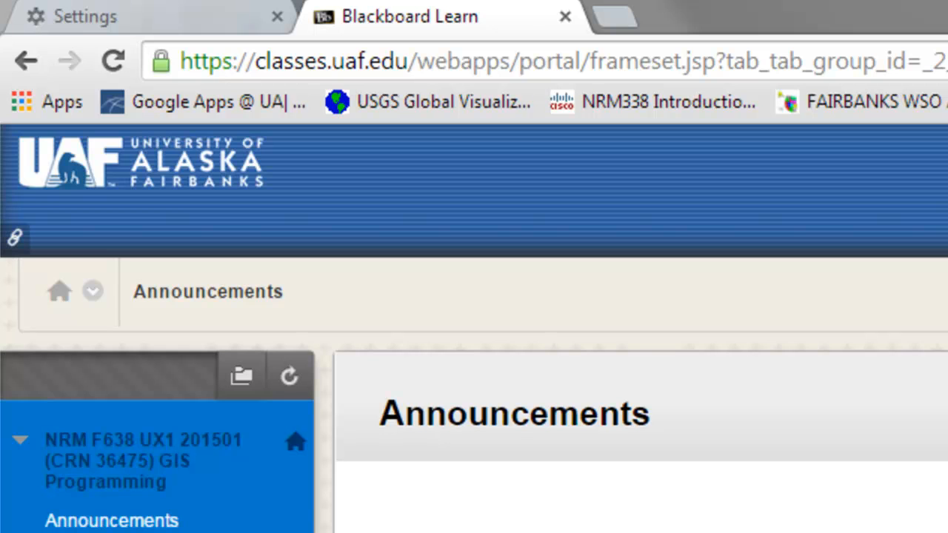
Navigate Python_Scripts > Week1_Python_Basics and open os_Module.txt in Notepad.
scroll(down, 3)
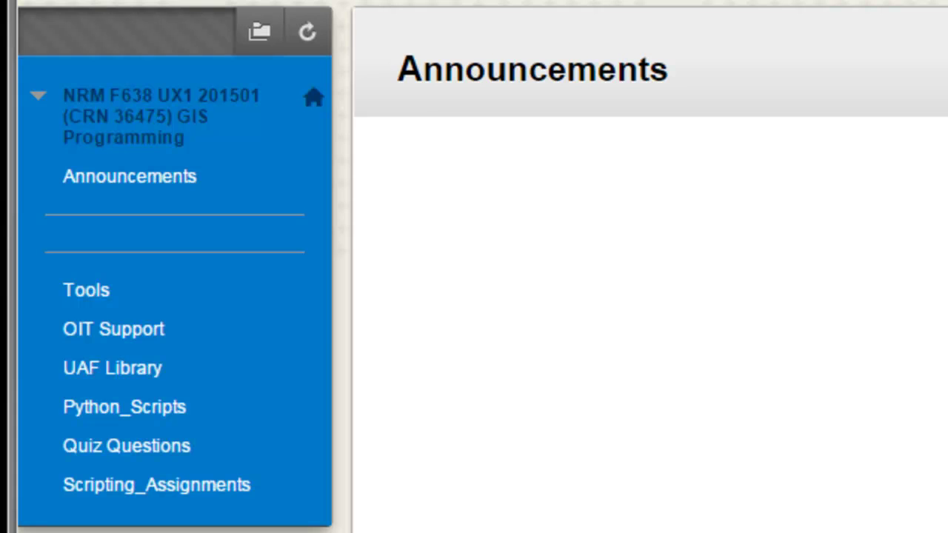
mouse_move(59, 151)
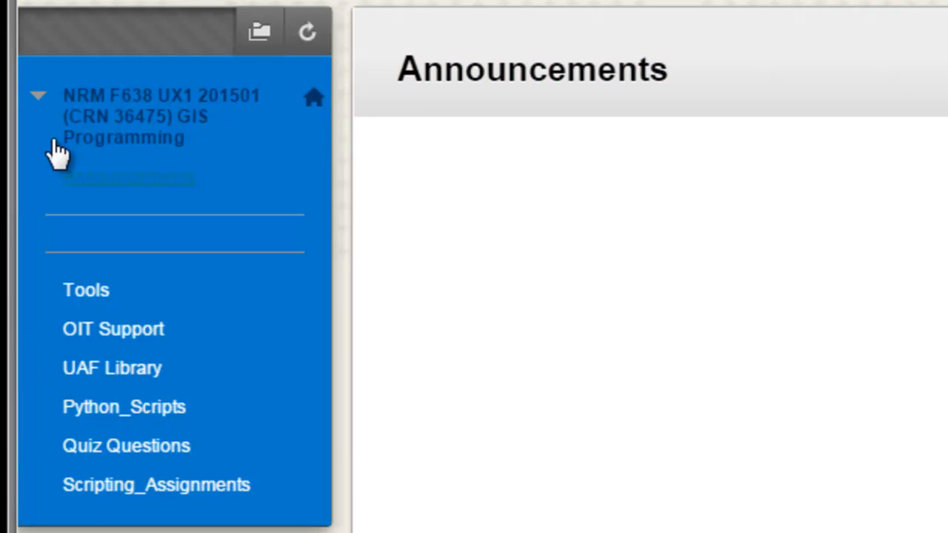
mouse_move(163, 116)
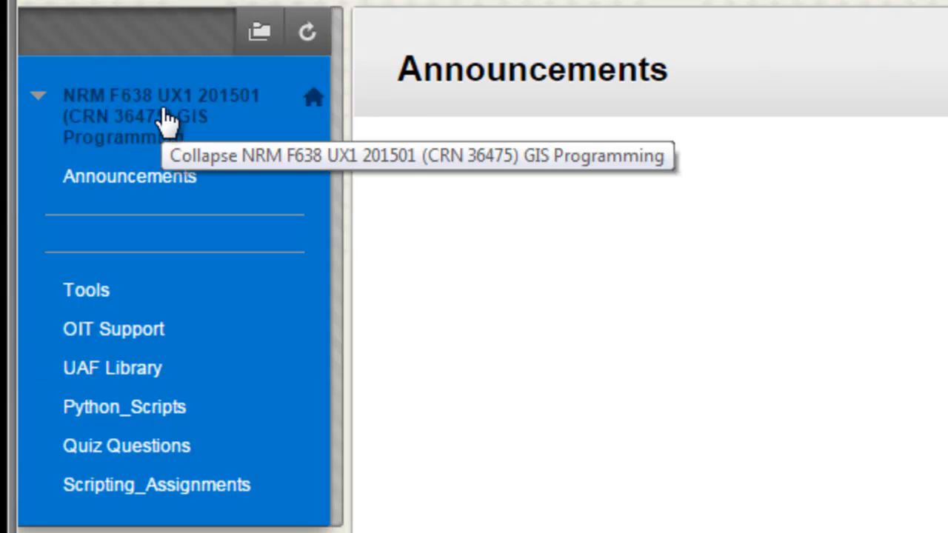
mouse_move(133, 445)
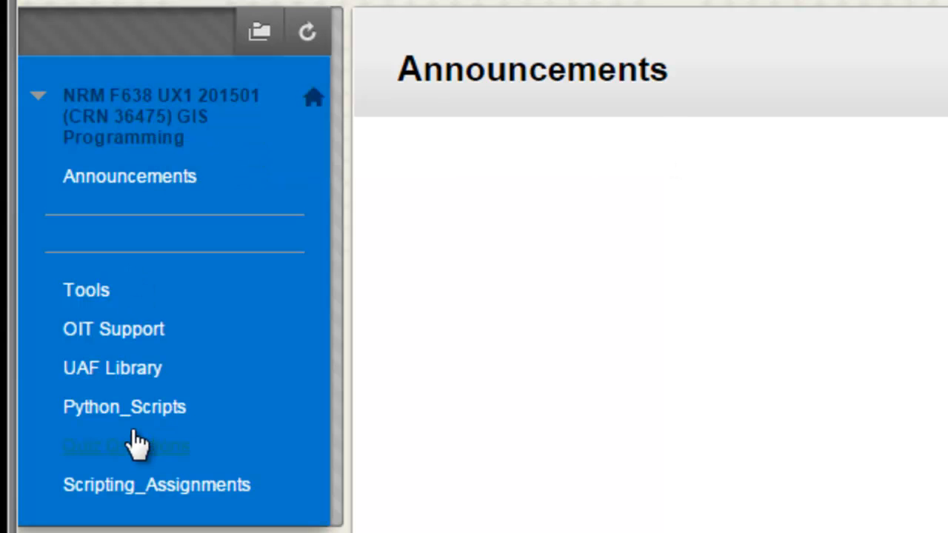
click(125, 405)
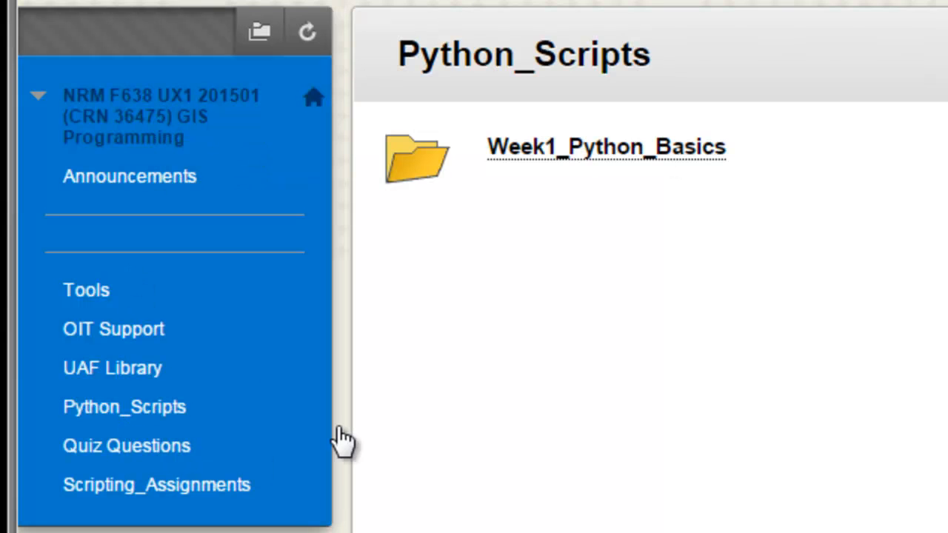
mouse_move(533, 147)
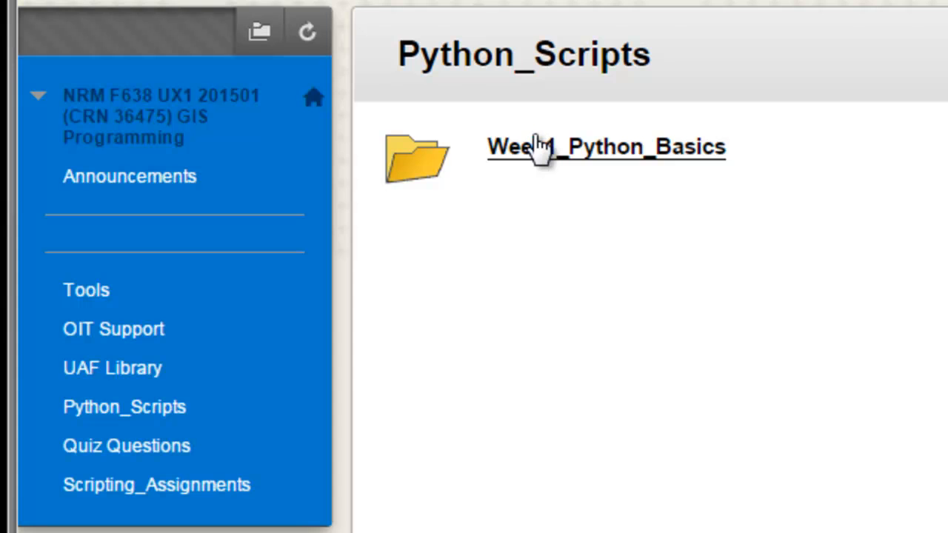
click(605, 146)
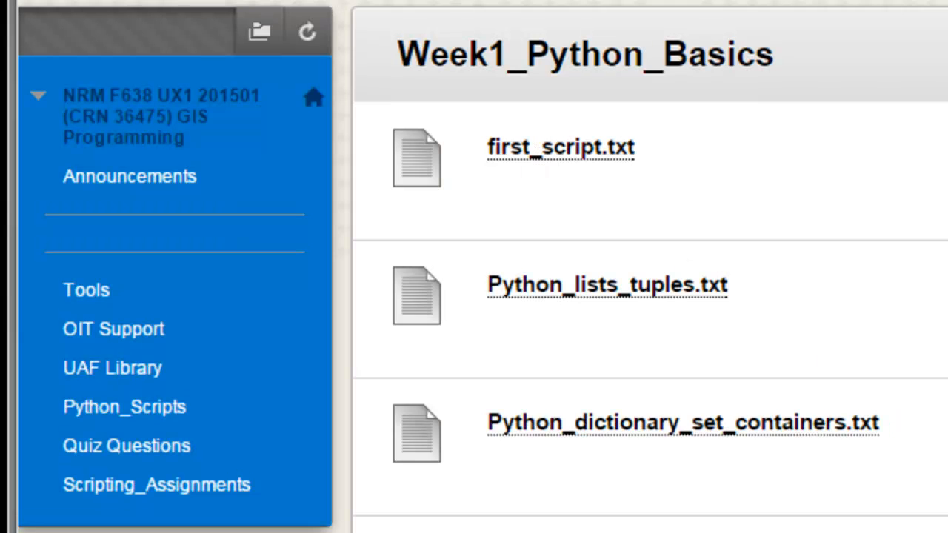
scroll(down, 3)
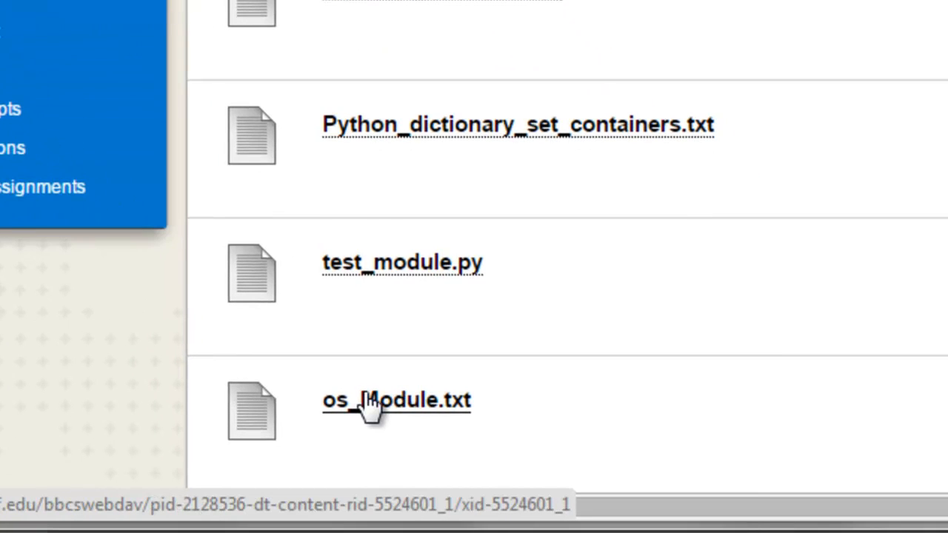
mouse_move(385, 408)
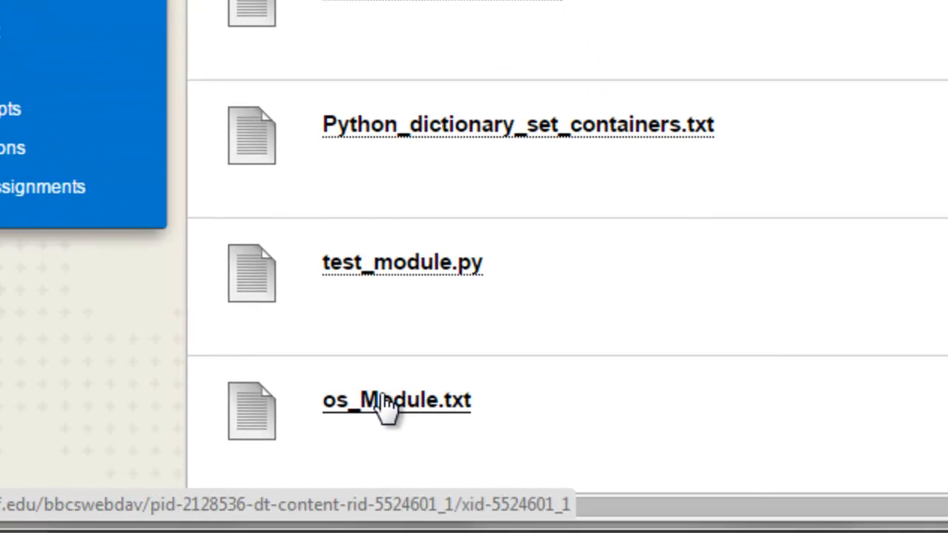
right_click(397, 400)
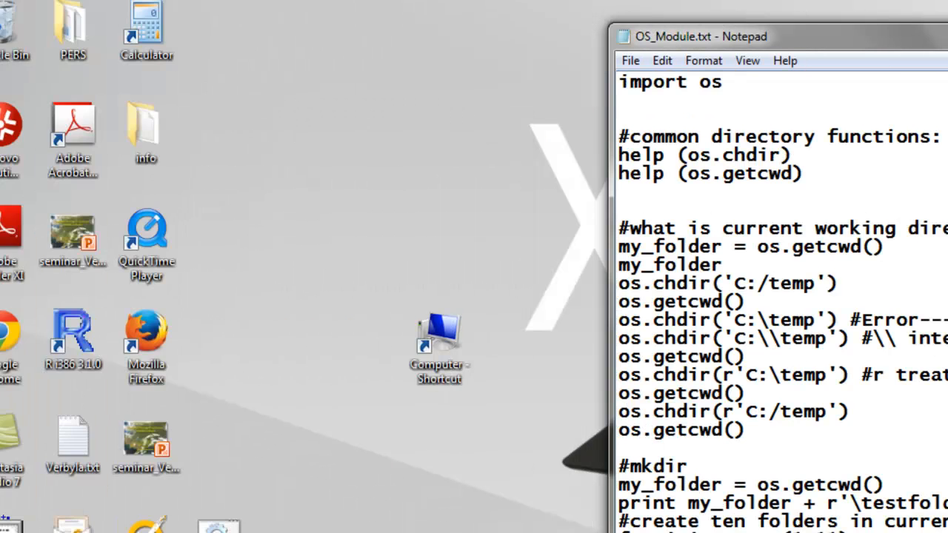
Import os in the shell and show help(os.chdir).
click(12, 526)
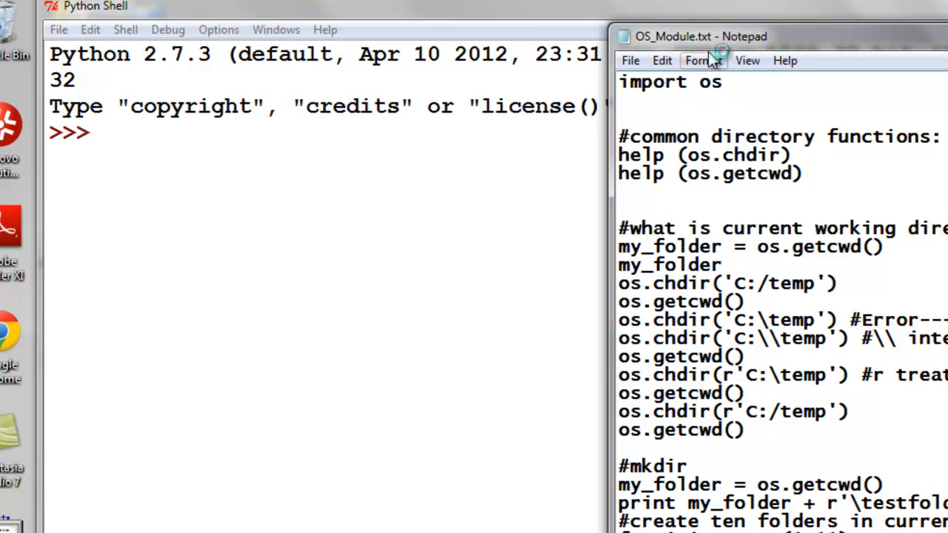
double_click(670, 81)
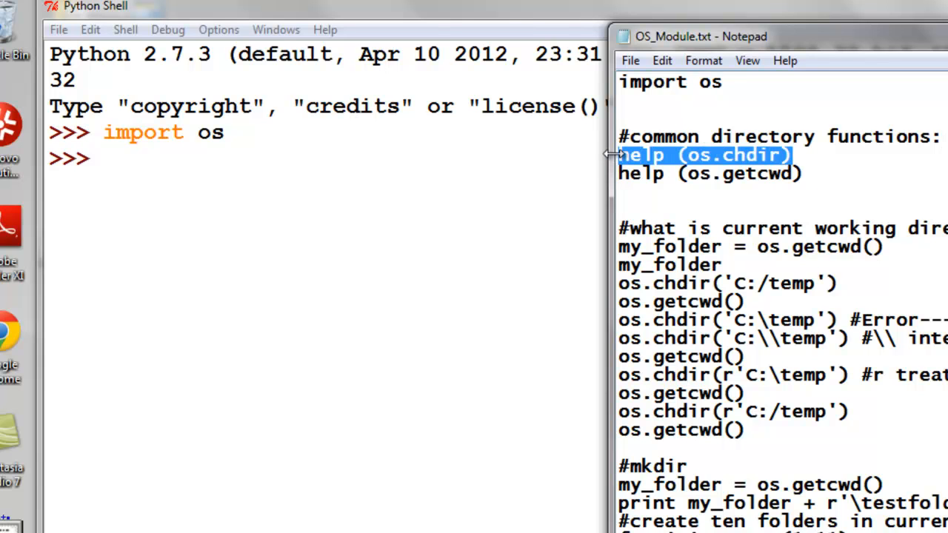
click(219, 166)
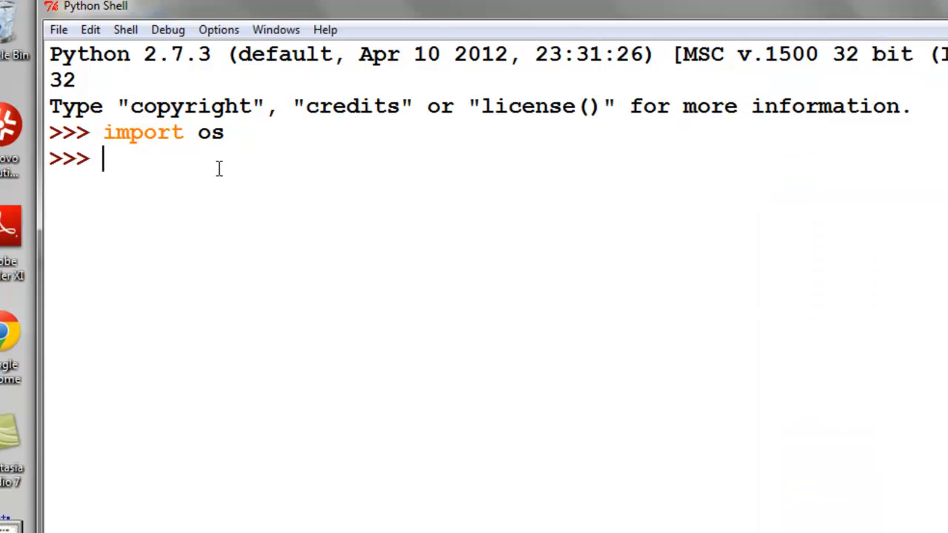
text(help (os.chdir))
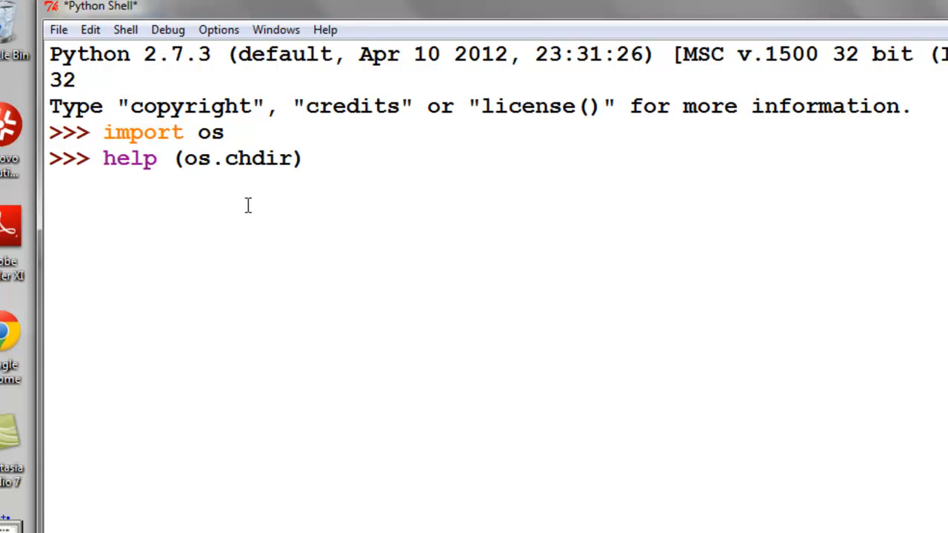
key(Return)
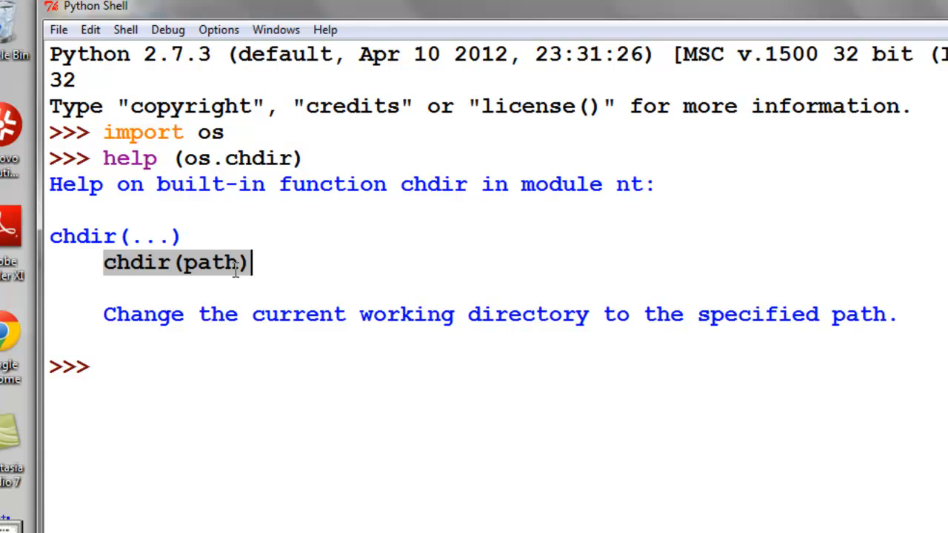
mouse_move(279, 314)
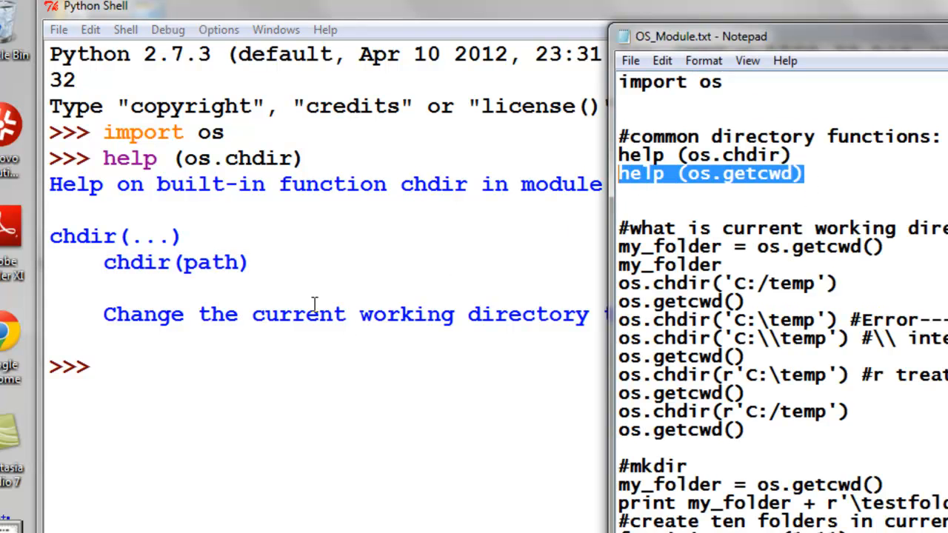
mouse_move(148, 382)
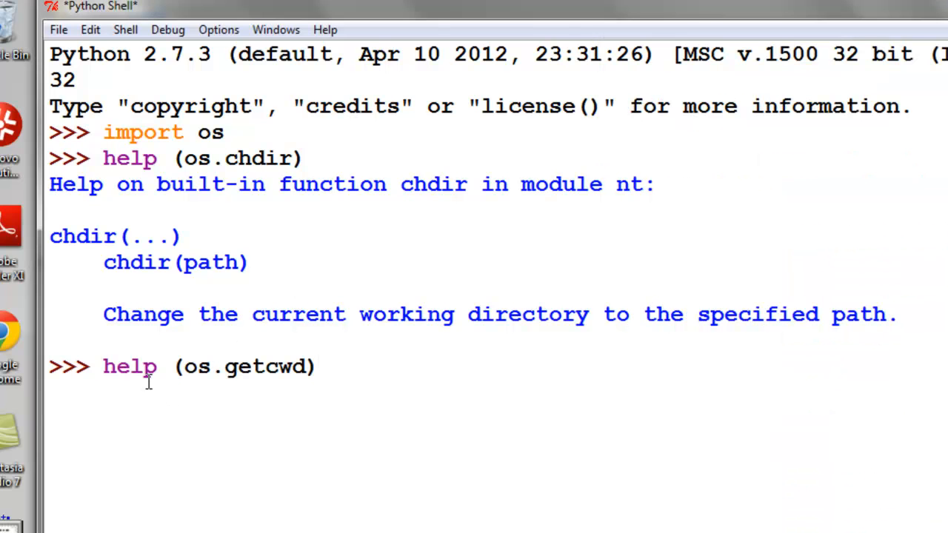
Show help(os.getcwd) and pick up the next commands from the notes.
key(Return)
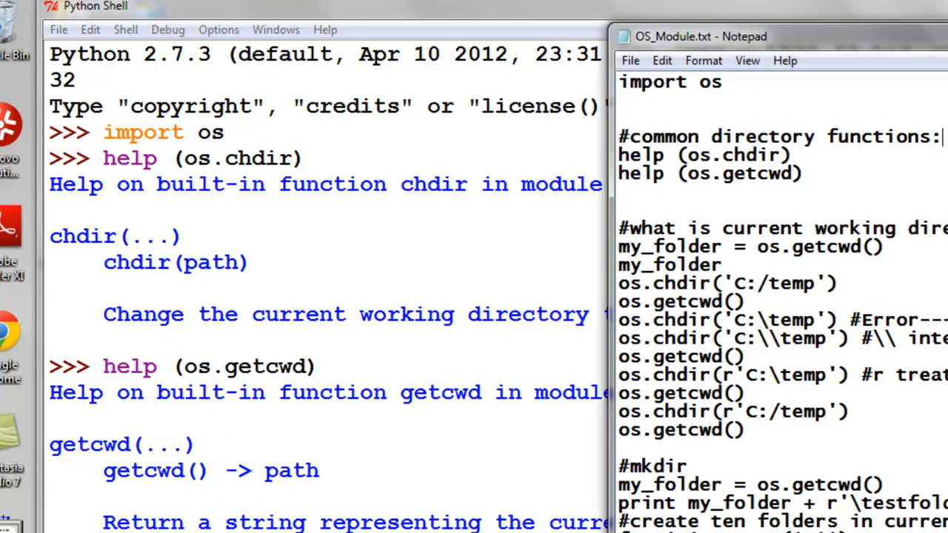
double_click(866, 246)
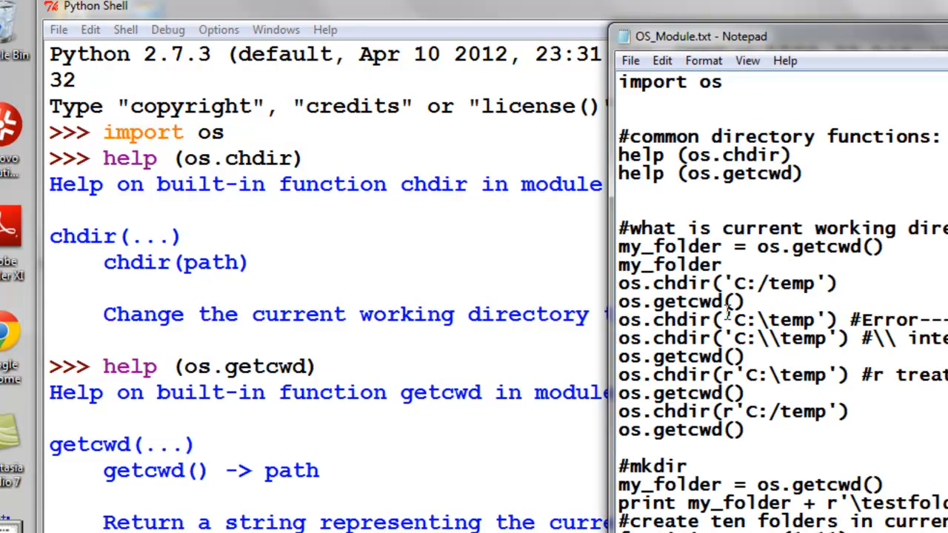
double_click(670, 265)
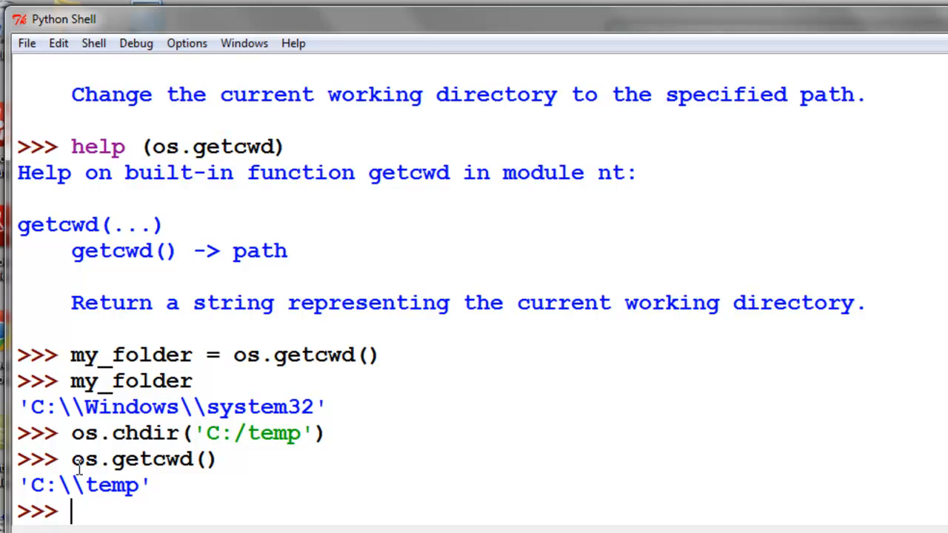
mouse_move(154, 486)
text(os.chdir('C:\temp'))
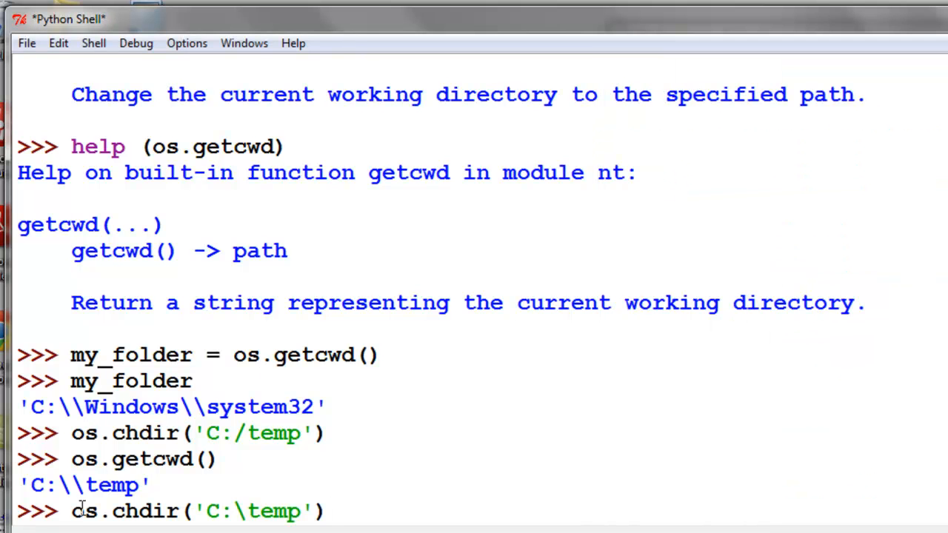
mouse_move(403, 507)
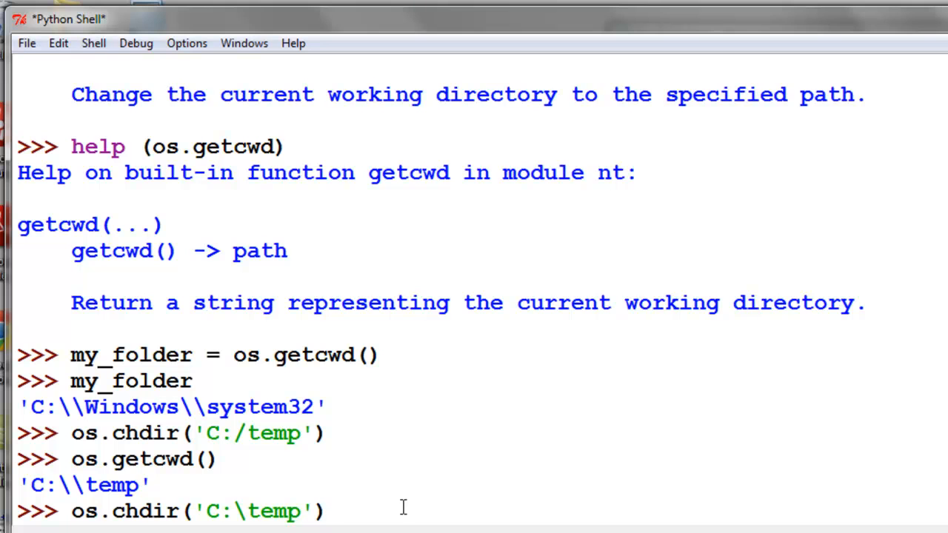
mouse_move(261, 511)
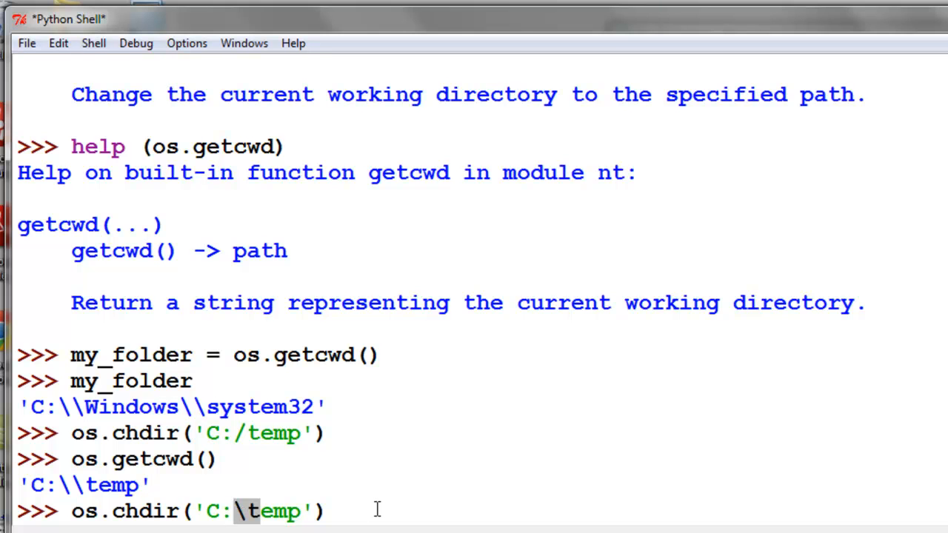
Run os.chdir with 'C:\temp' (error) then 'C:\\temp' (succeeds).
key(Return)
text(os.chdir('C:\\temp'))
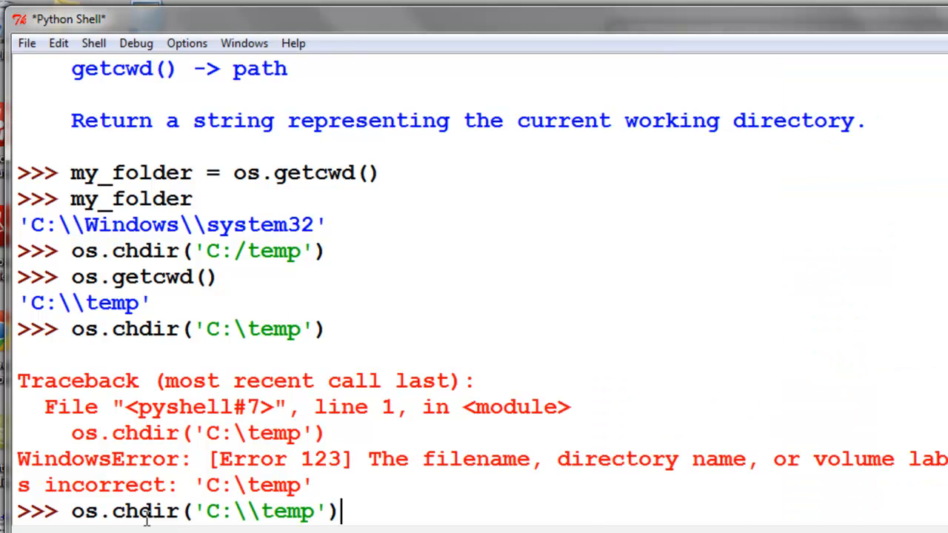
key(Return)
text(os.getcwd()
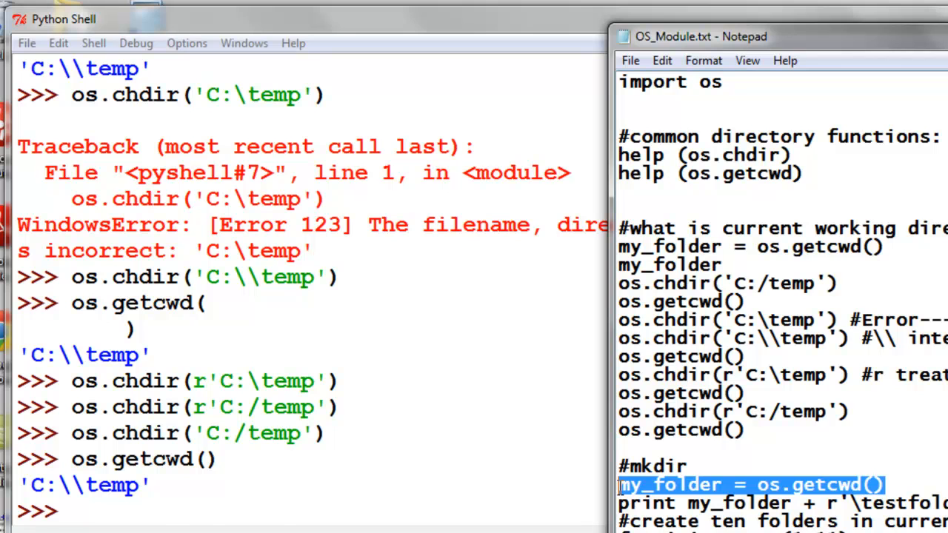
Store os.getcwd() in my_folder and run the loop making testfolder1–testfolder10.
text(my_folder = os.getcwd())
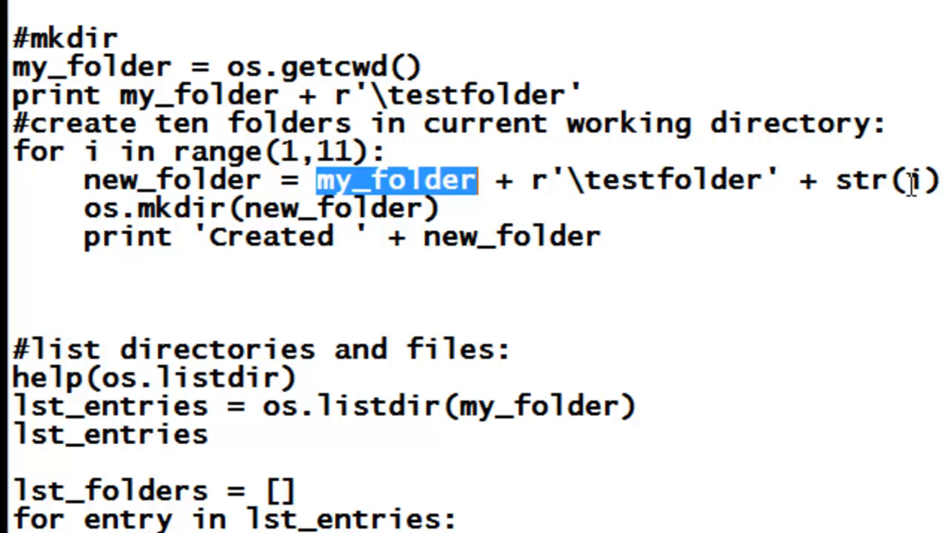
mouse_move(688, 294)
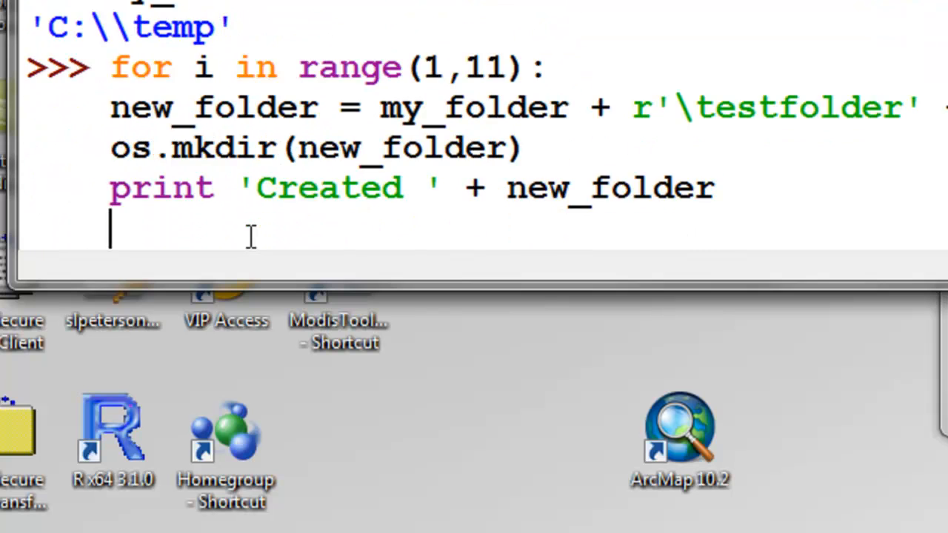
key(Return)
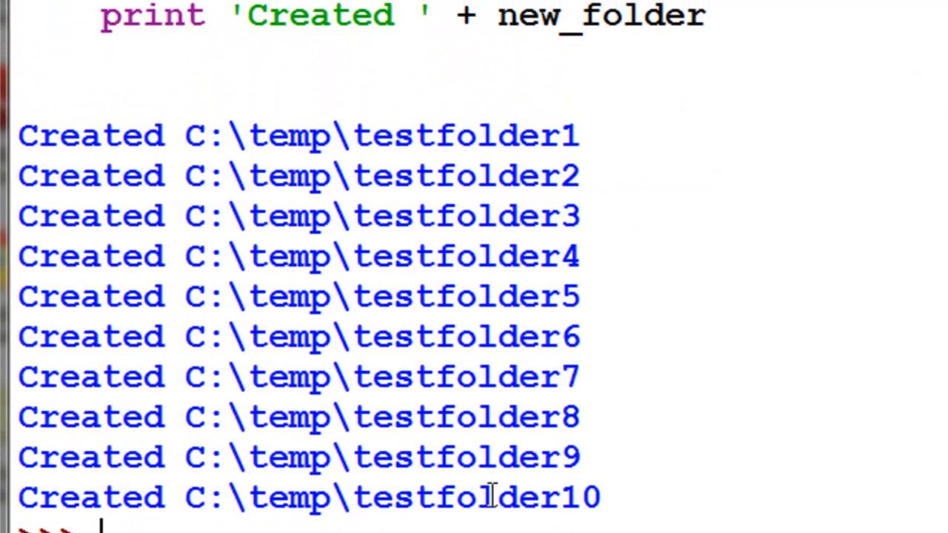
mouse_move(319, 459)
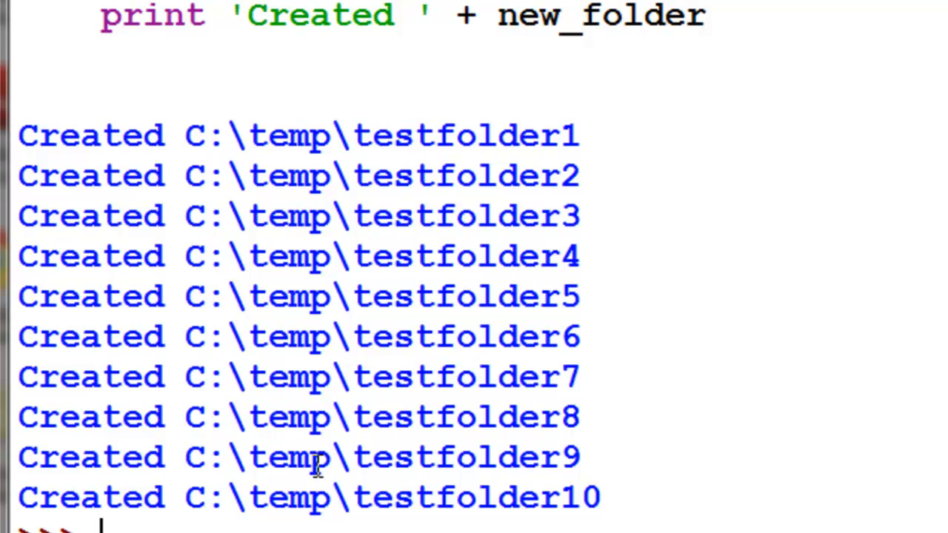
mouse_move(318, 465)
text(lst_entries = os.listdir(my_folder))
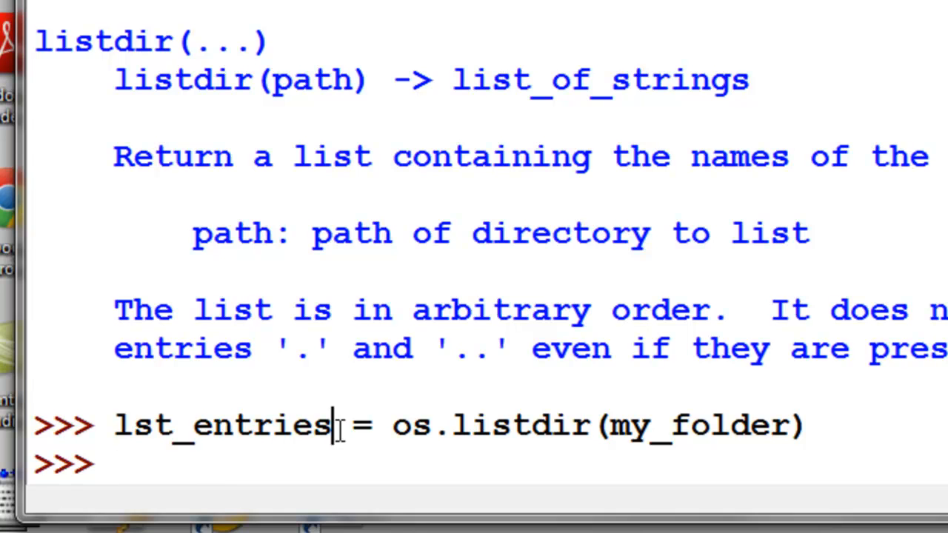
Display lst_entries, the os.listdir contents of C:\temp.
double_click(222, 424)
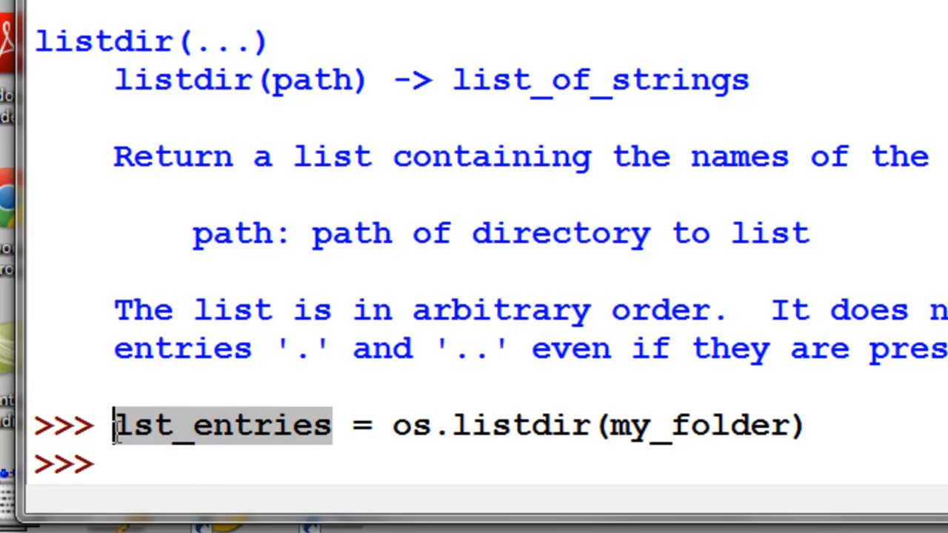
text(lst_entries)
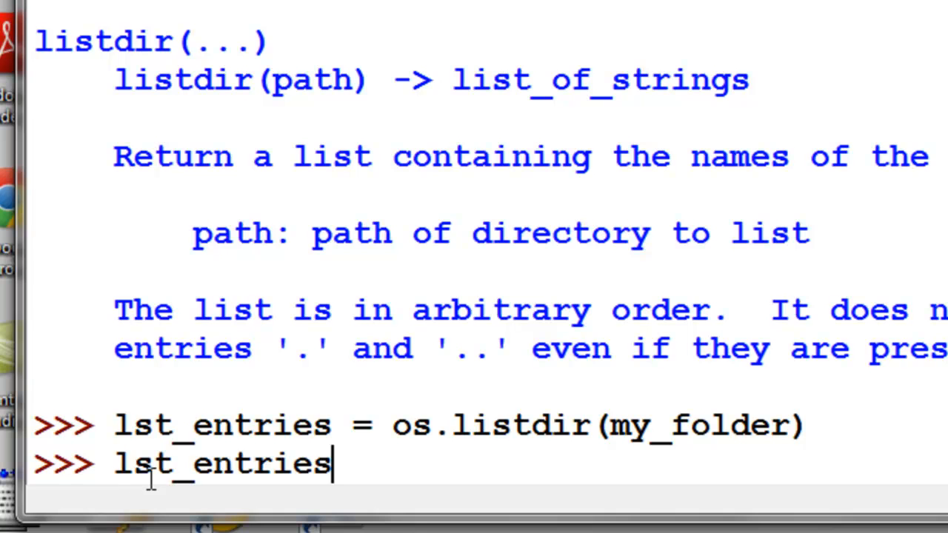
key(Return)
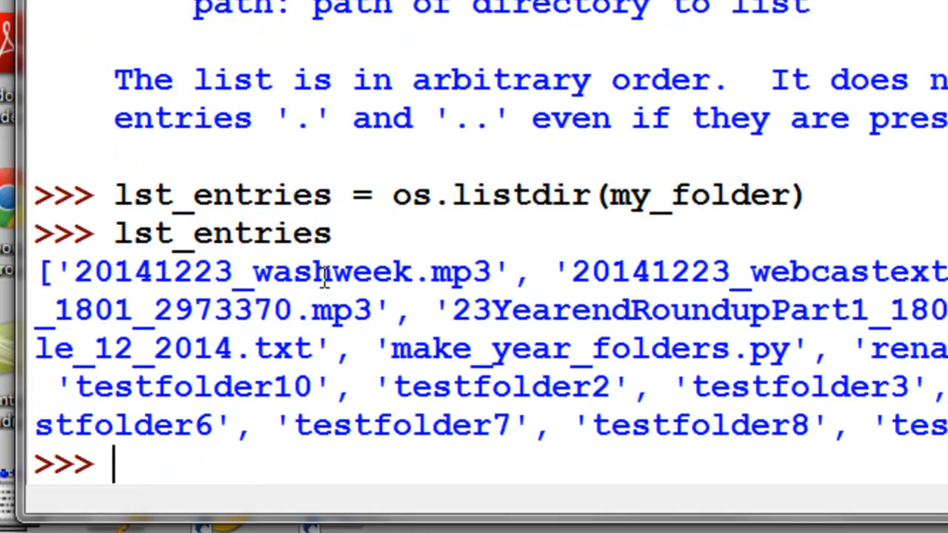
mouse_move(635, 235)
text(my_folder)
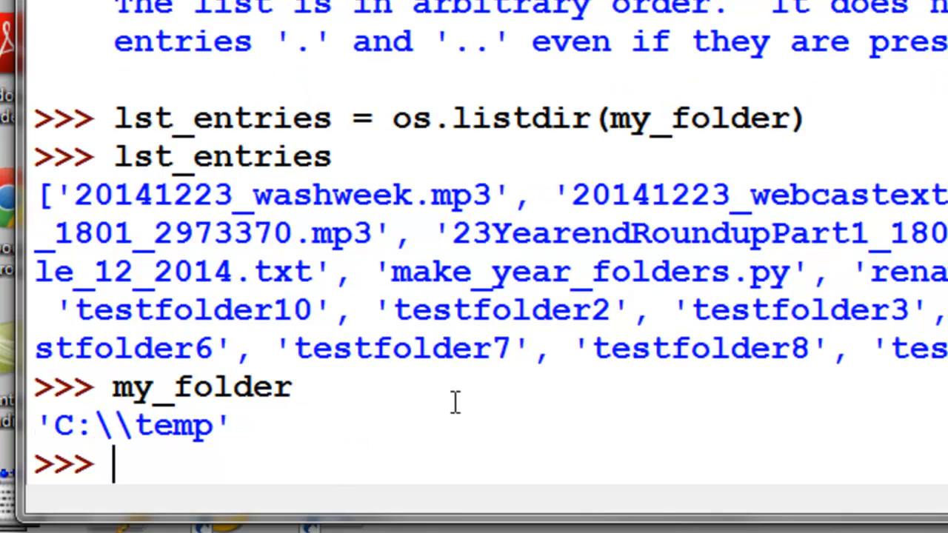
mouse_move(497, 194)
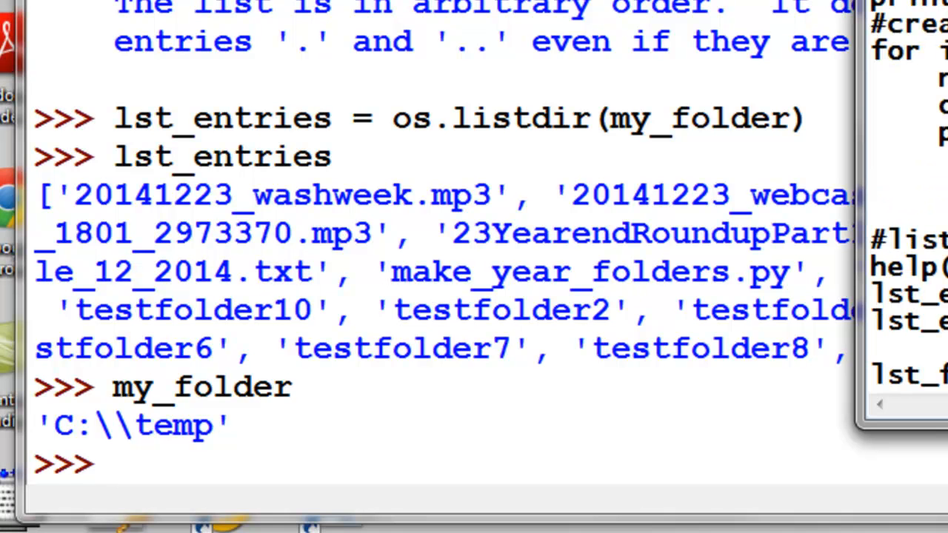
mouse_move(268, 154)
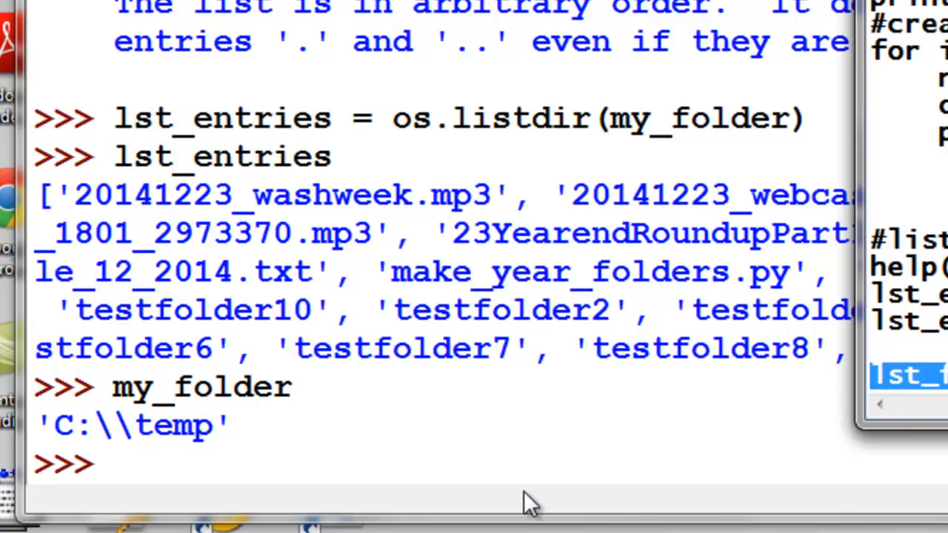
Initialise lst_folders = [] and run the loop appending entries where os.path.isdir is true.
text(lst_folders = [])
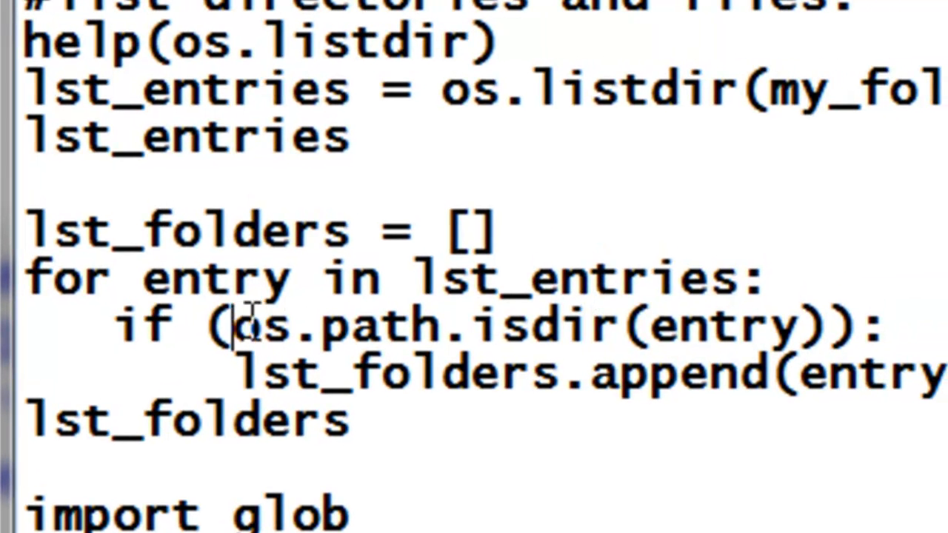
drag(237, 325, 815, 325)
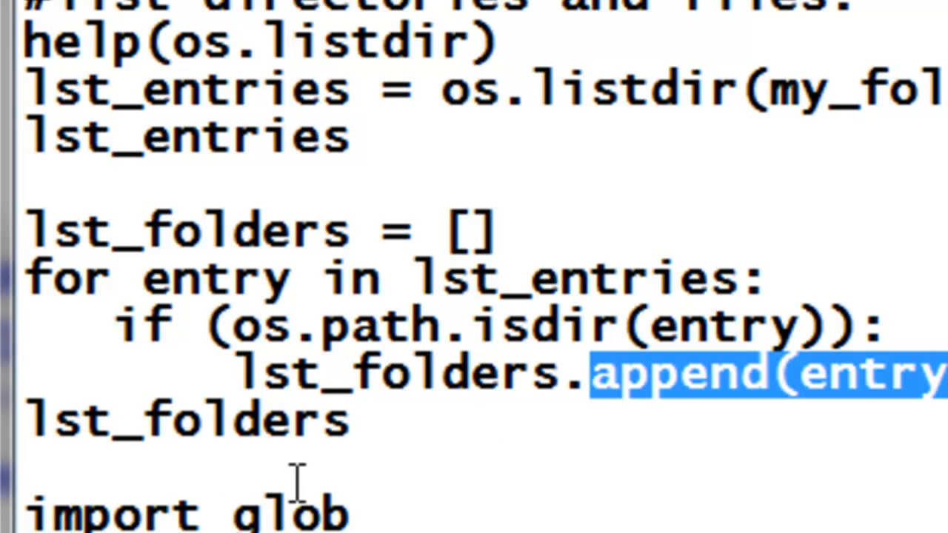
drag(592, 371, 237, 370)
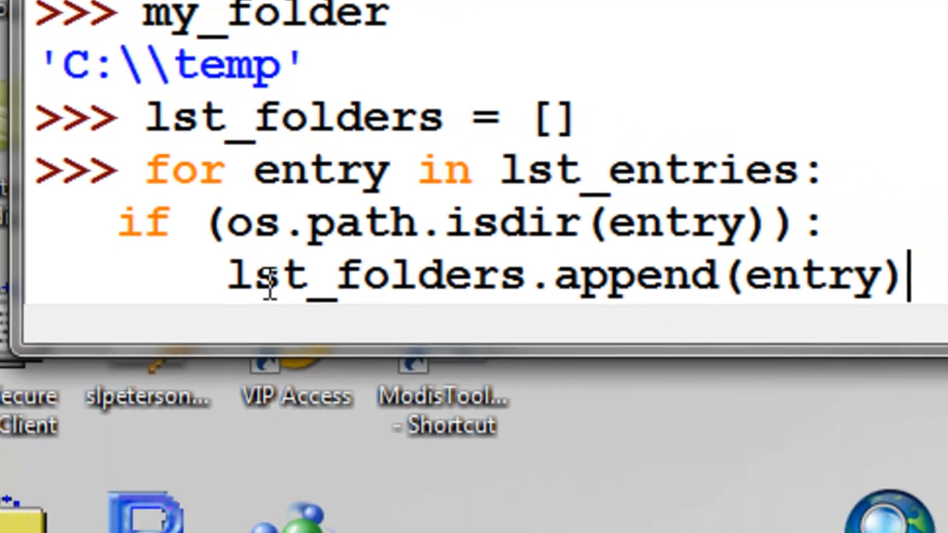
double_click(251, 220)
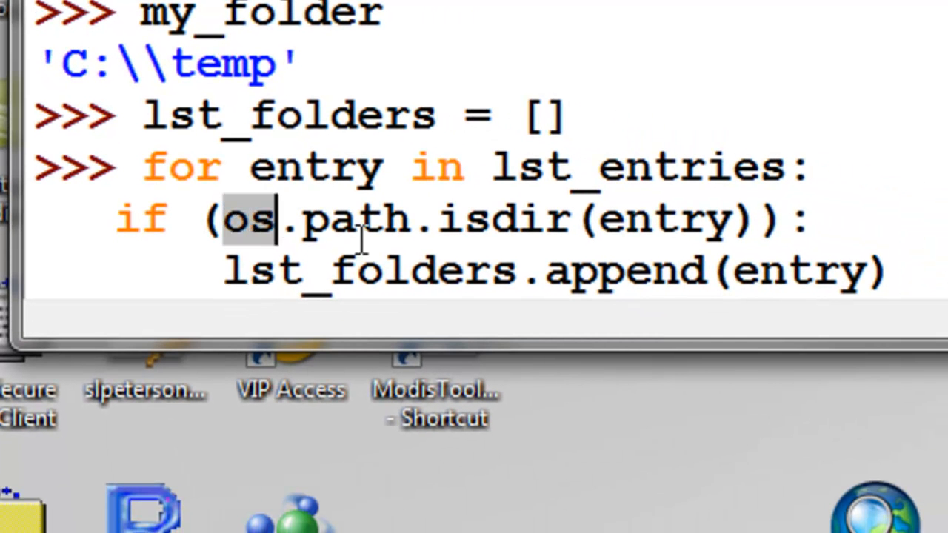
drag(267, 219, 578, 219)
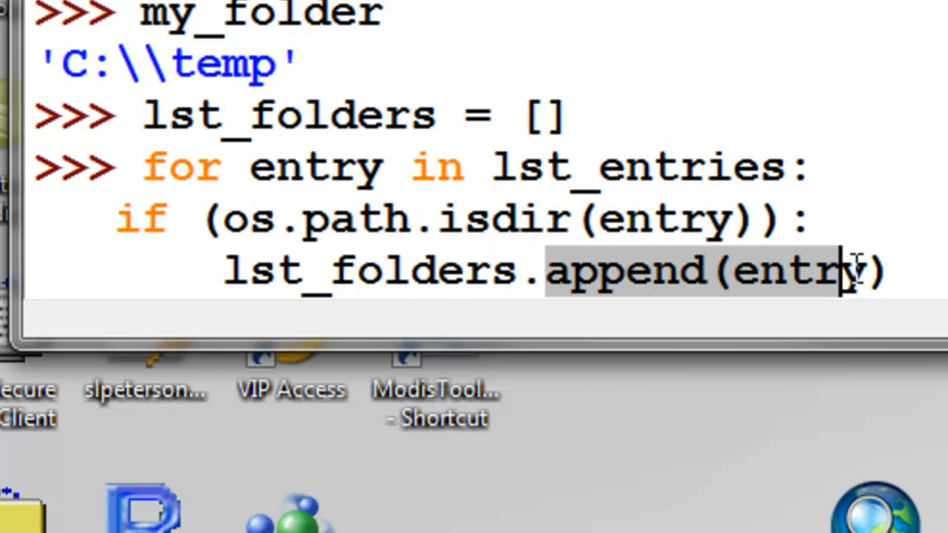
key(Return)
text(lst_folders)
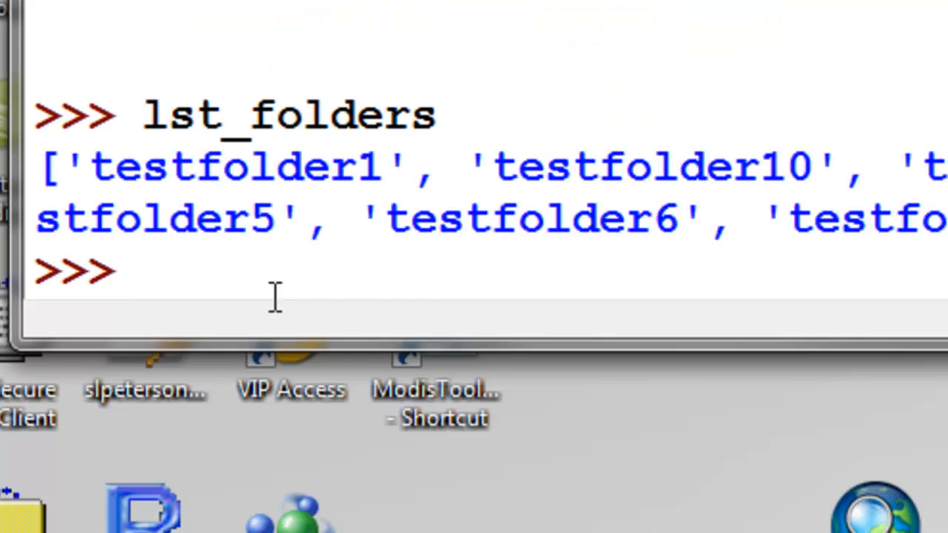
mouse_move(708, 220)
text(lst_folders)
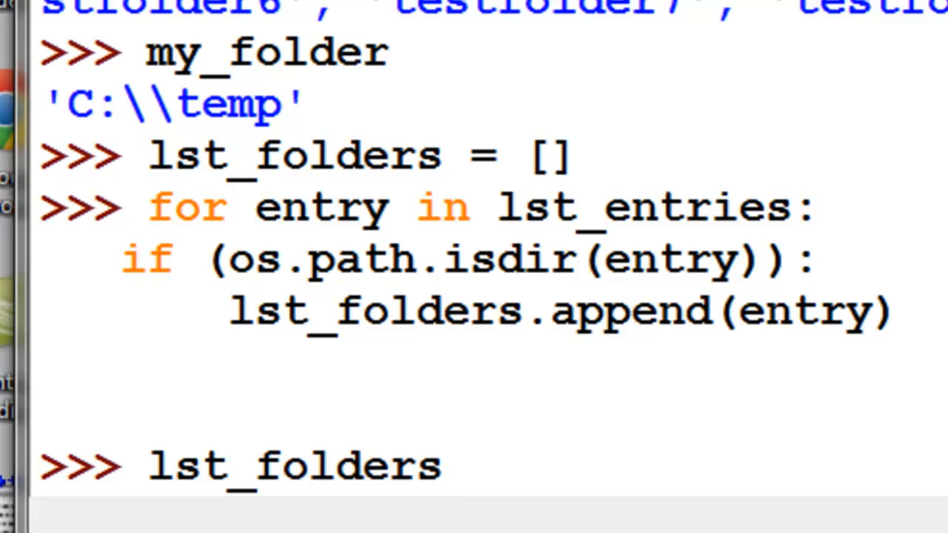
Display lst_folders holding only the testfolder directories.
key(Return)
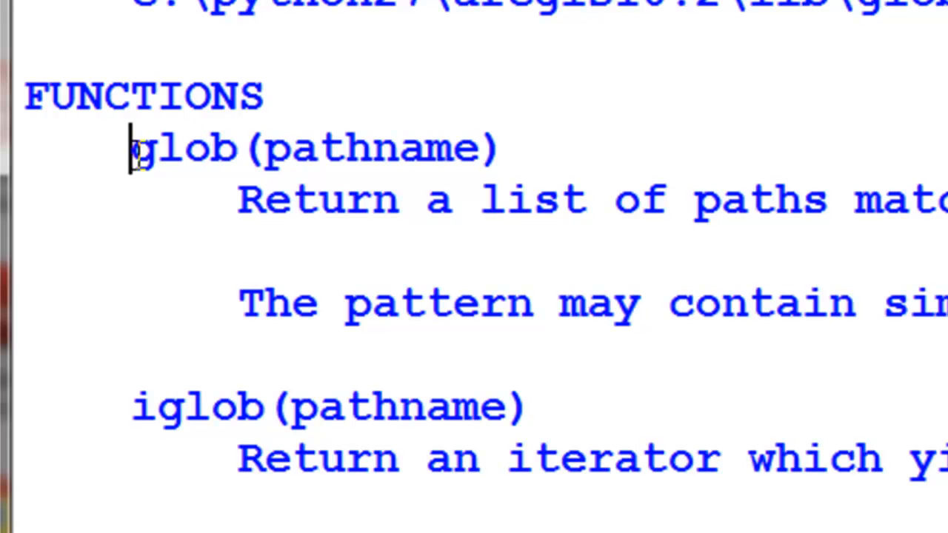
Build lst_testfolders = glob.glob("testfolder*") and display the matched folders.
double_click(185, 148)
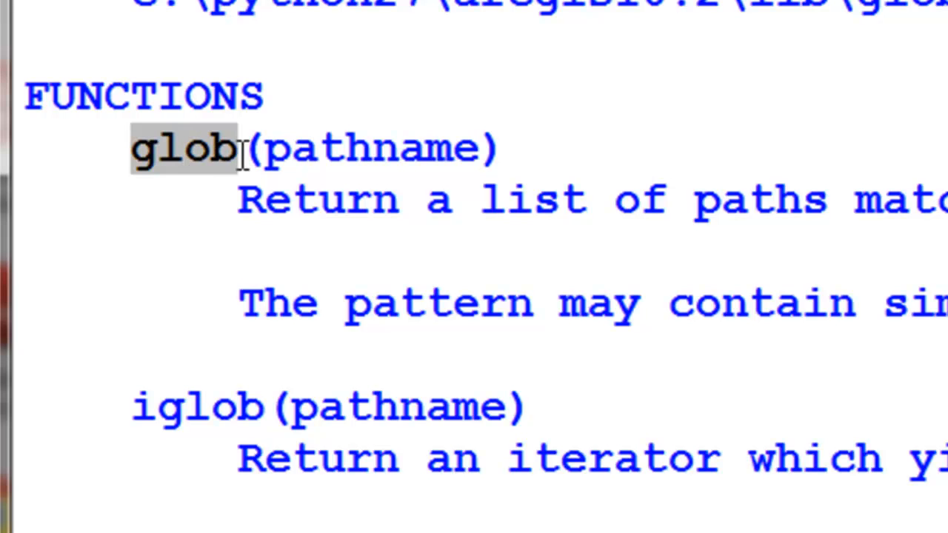
mouse_move(680, 210)
text(lst_testfolders = glob.glob("testfolder*"))
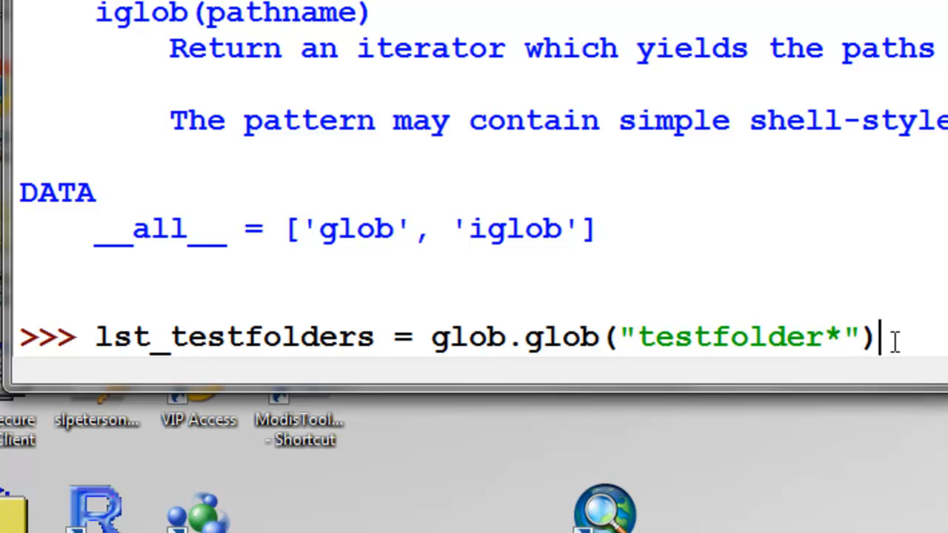
key(Return)
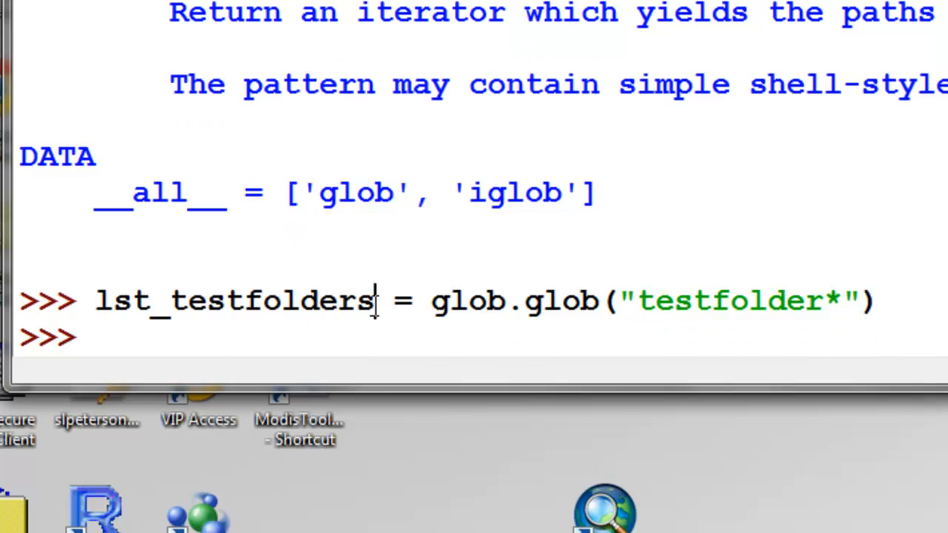
double_click(234, 299)
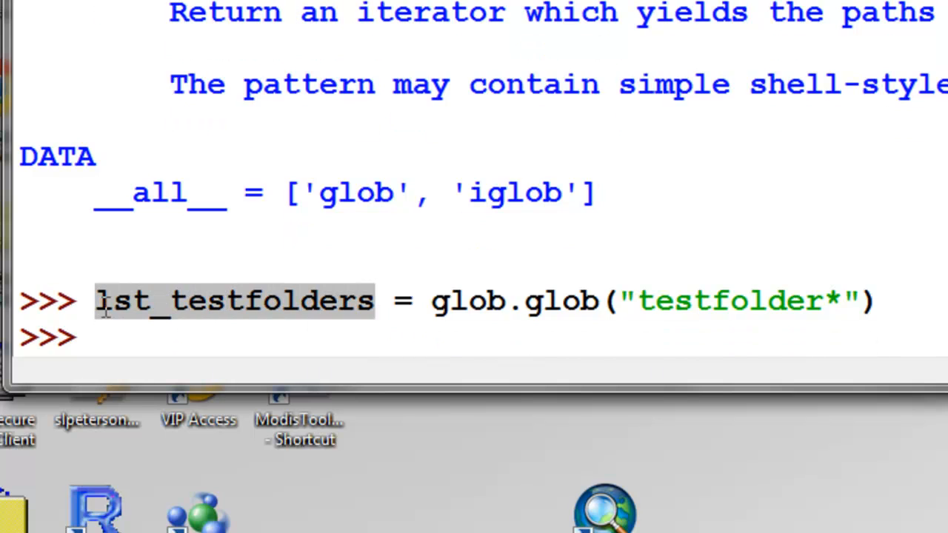
key(Return)
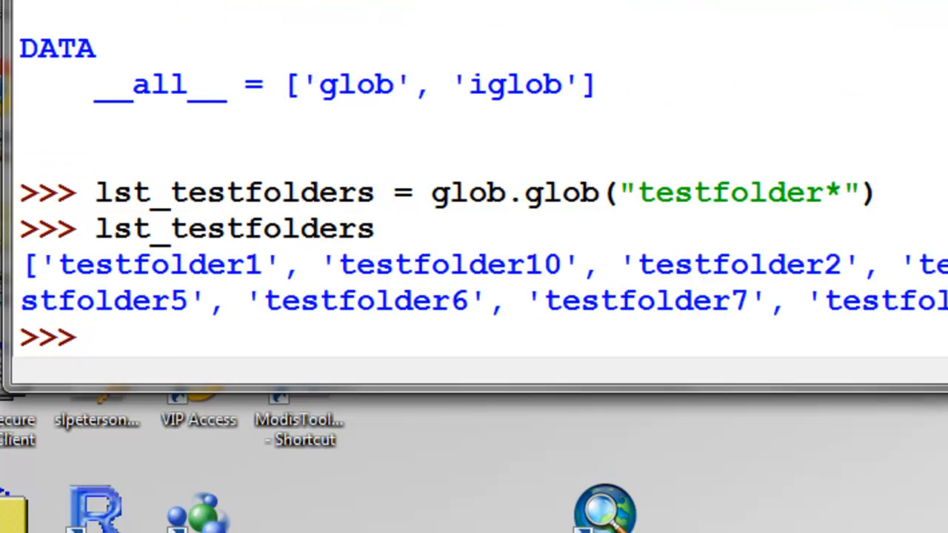
double_click(729, 192)
text(for folder in lst_testfolders:)
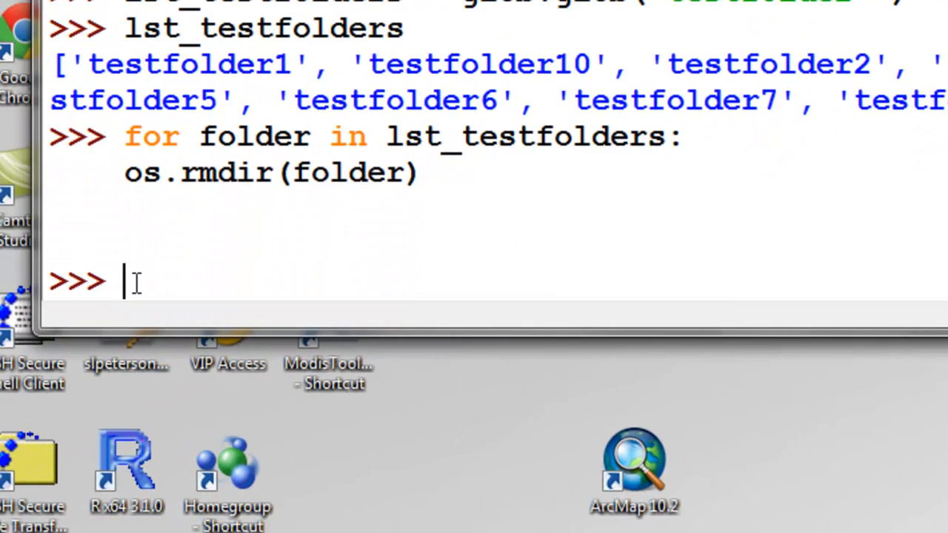
mouse_move(348, 196)
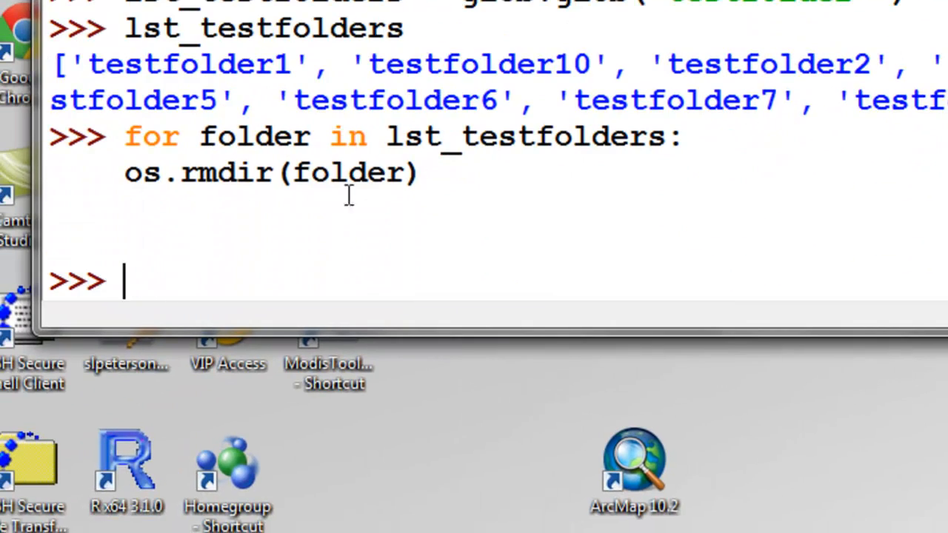
mouse_move(414, 181)
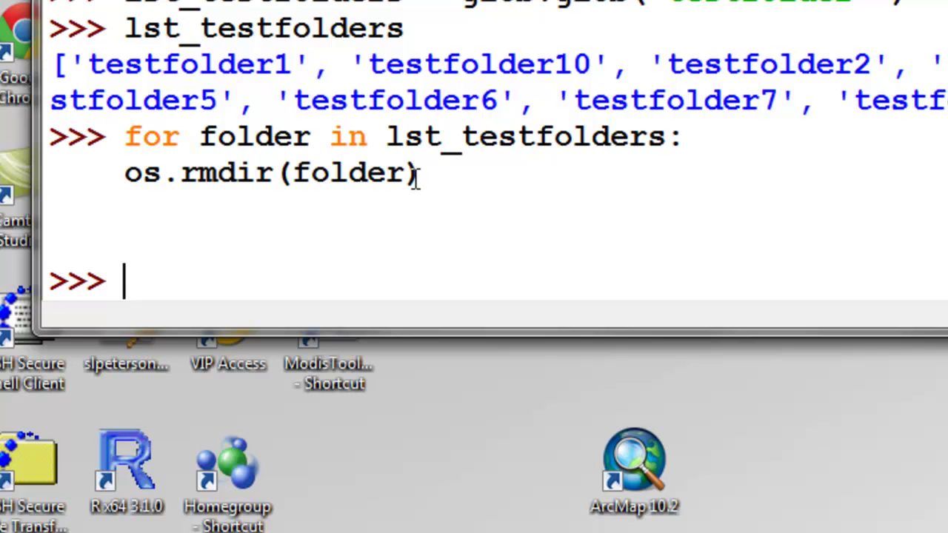
mouse_move(210, 131)
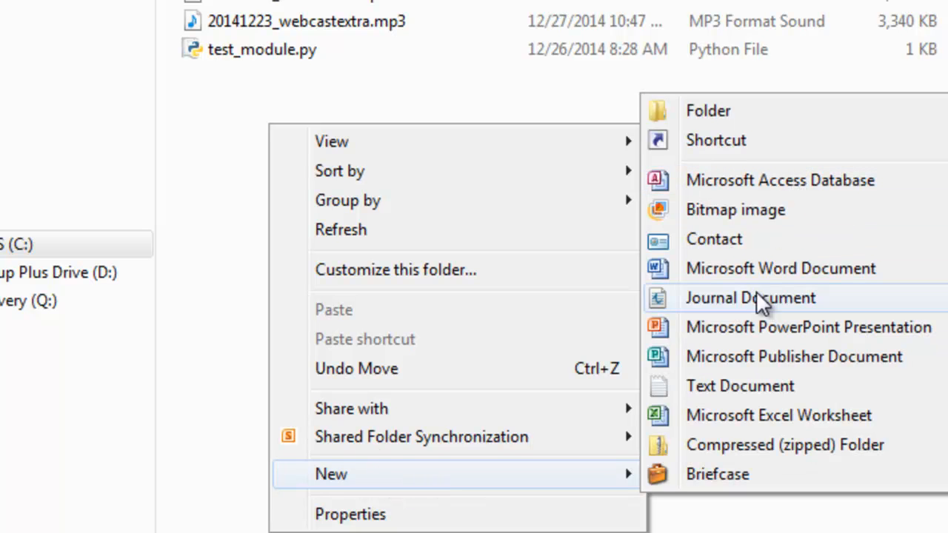
Rename the copy of test.txt in C:\temp to test1.txt.
click(740, 385)
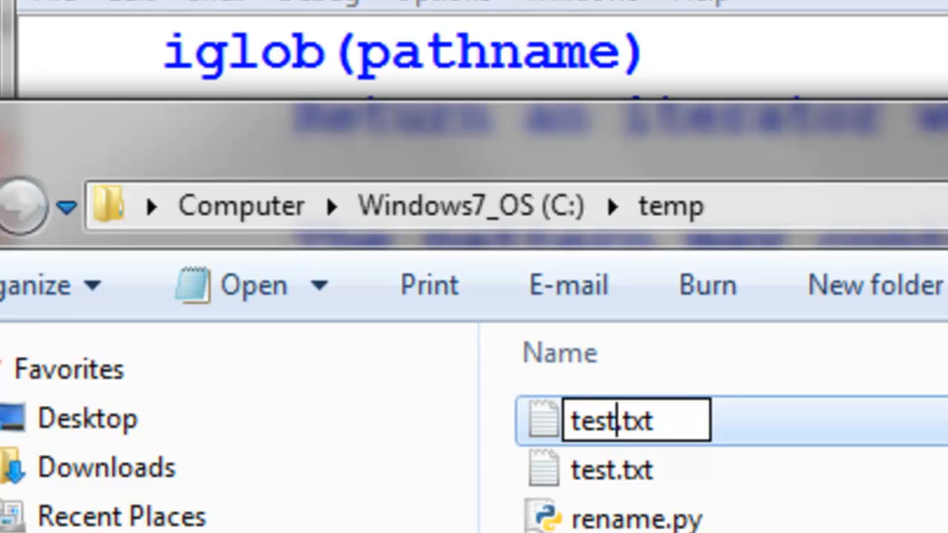
text(1)
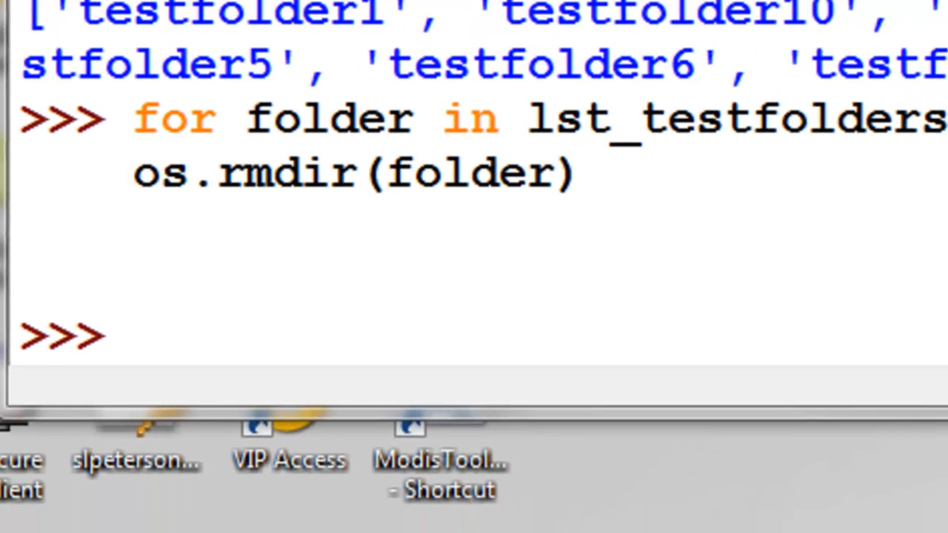
Set myfile = glob.glob("test*") and show the matching file list.
text(myfile = glob.glob("test*"))
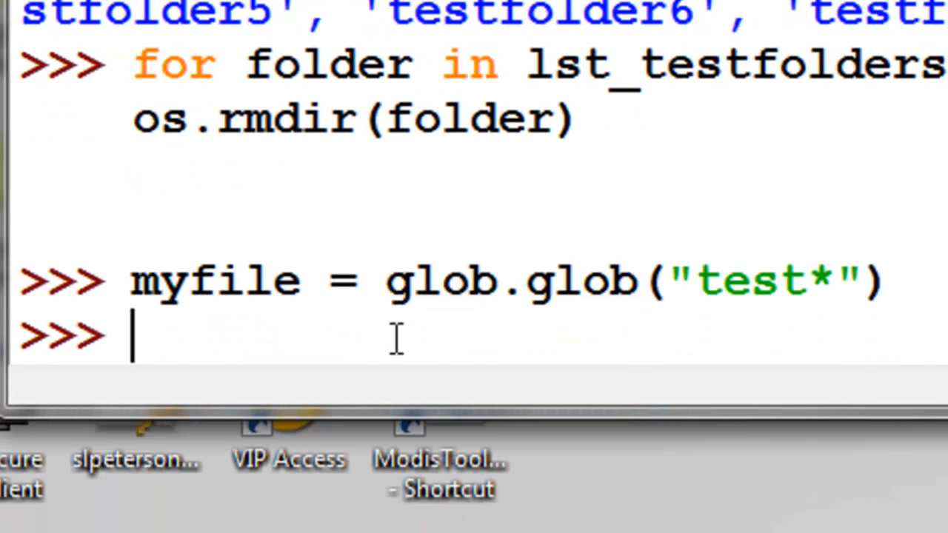
text(myfil)
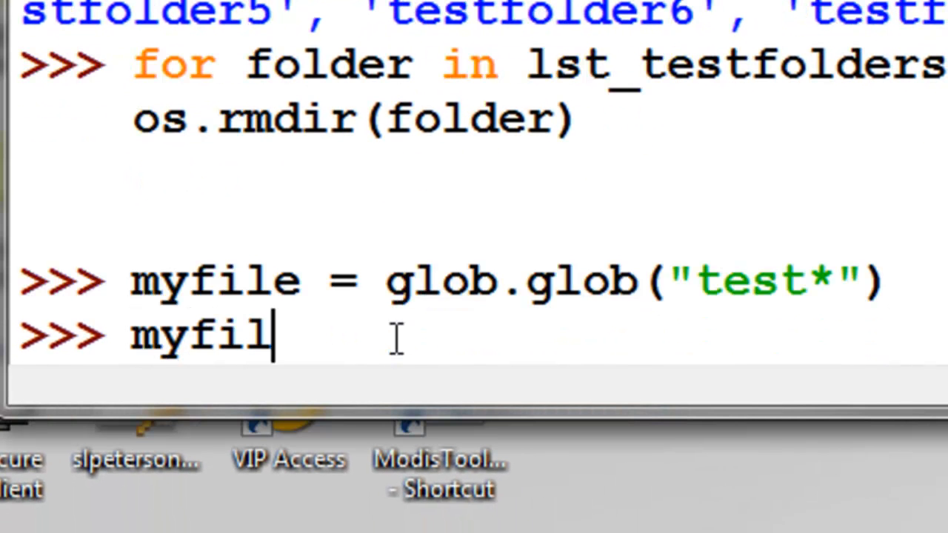
key(Return)
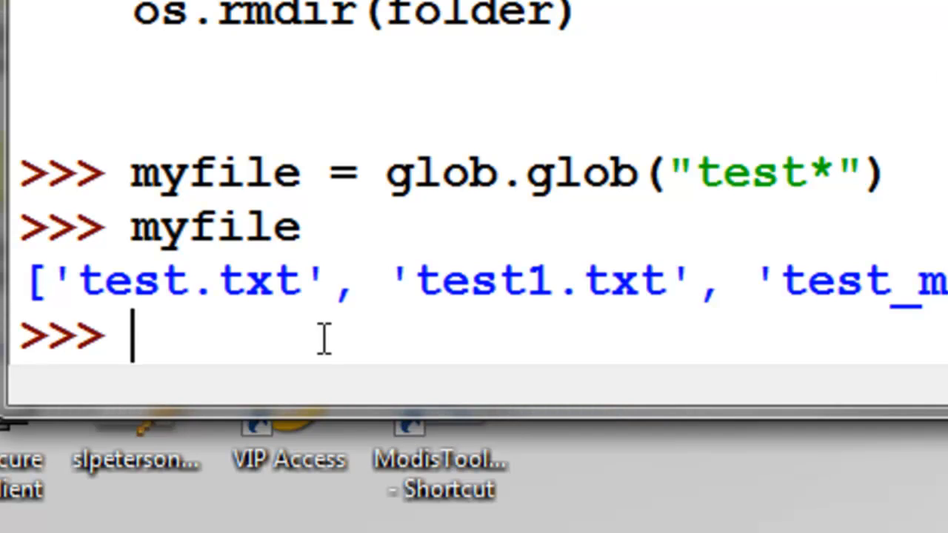
Set myfile = glob.glob("test*")[0] to keep only 'test.txt'.
text(myfile = glob.glob("test*") [0])
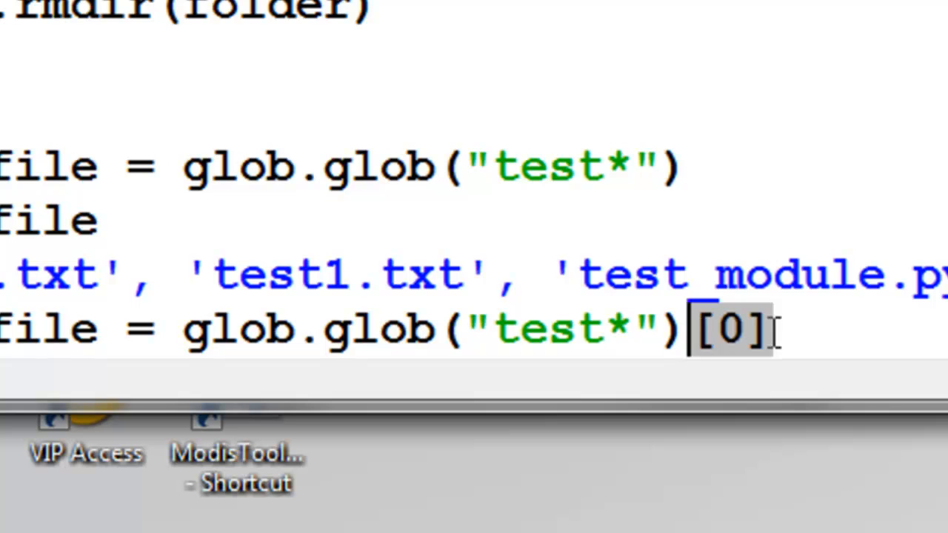
key(Return)
text(myfile)
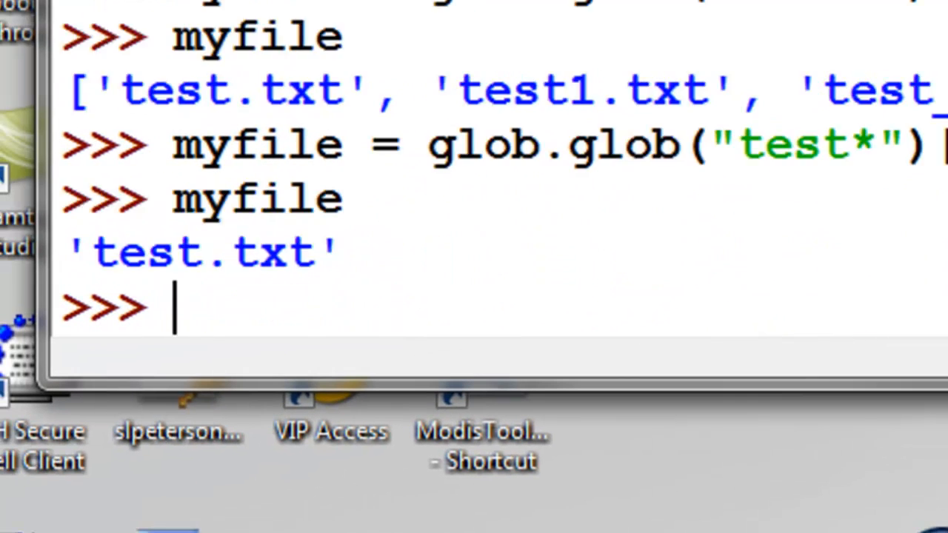
mouse_move(300, 284)
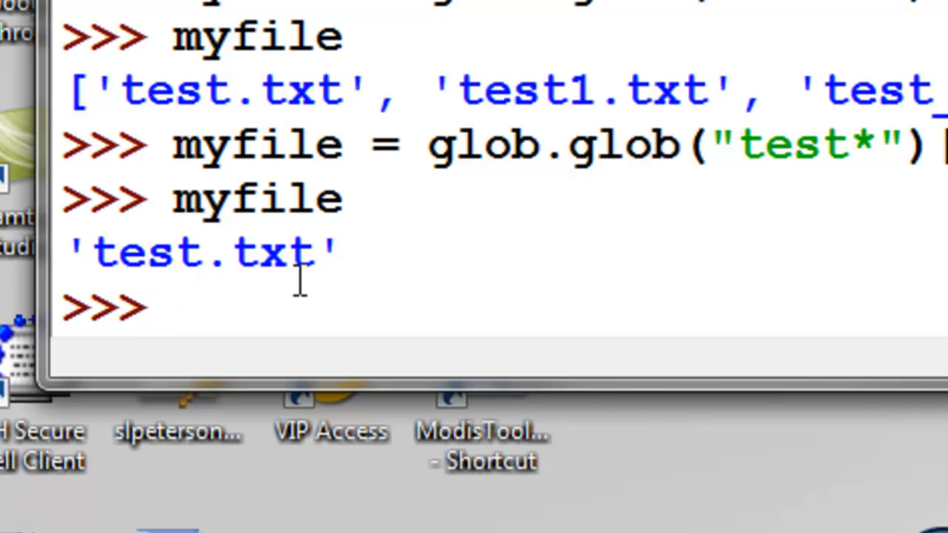
mouse_move(289, 200)
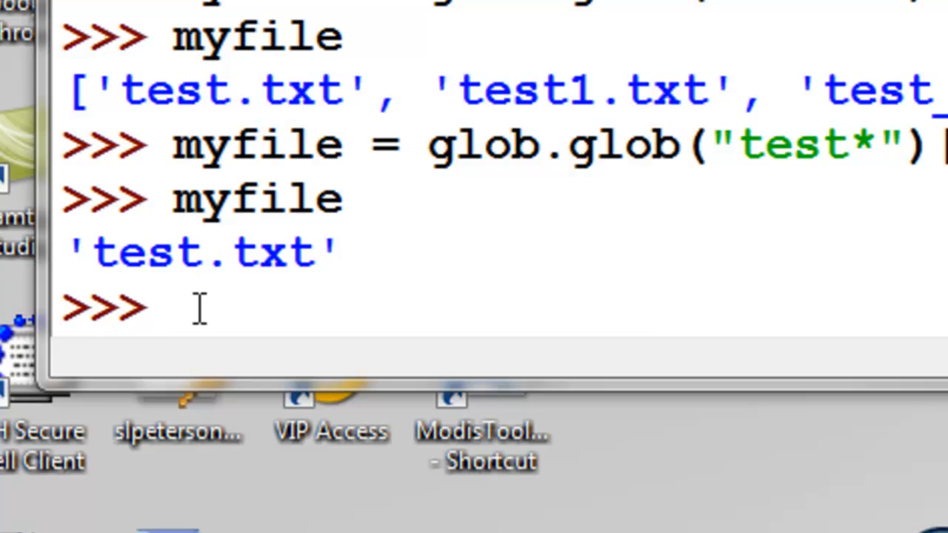
Print os.path.getsize(myfile), which returns 0 for test.txt.
text(print os.path.getsize(myfile)
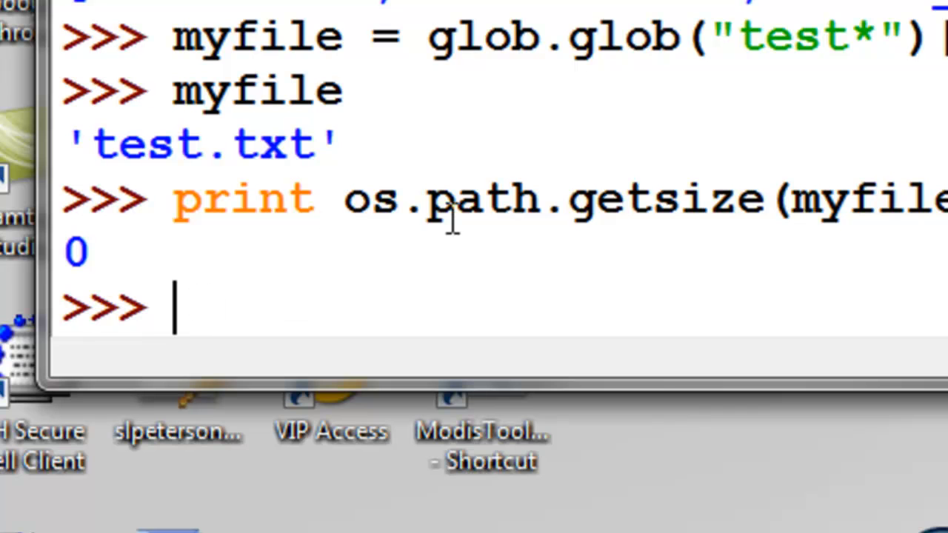
mouse_move(667, 214)
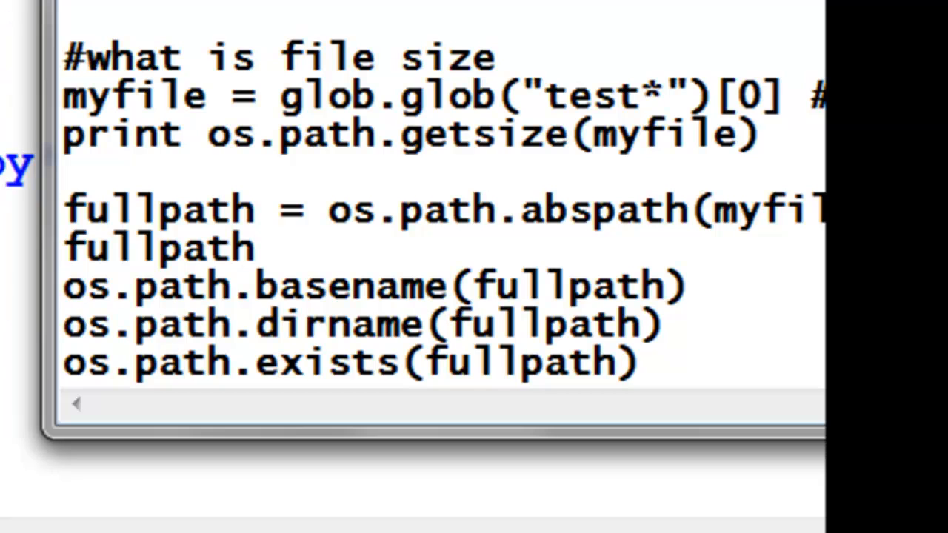
click(664, 324)
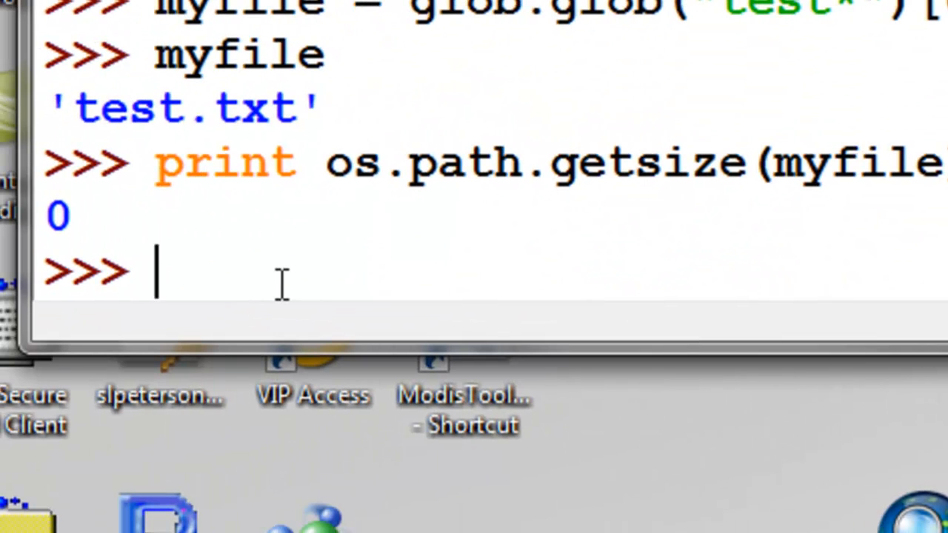
Store os.path.abspath of test.txt in fullpath and display it as C:\temp\test.txt.
text(fullpath = os.path.abspath(my)
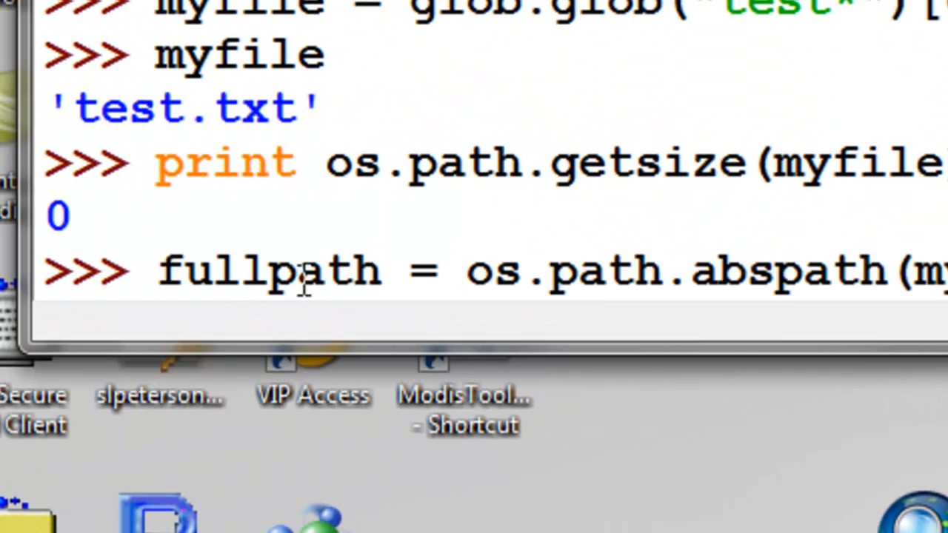
key(Return)
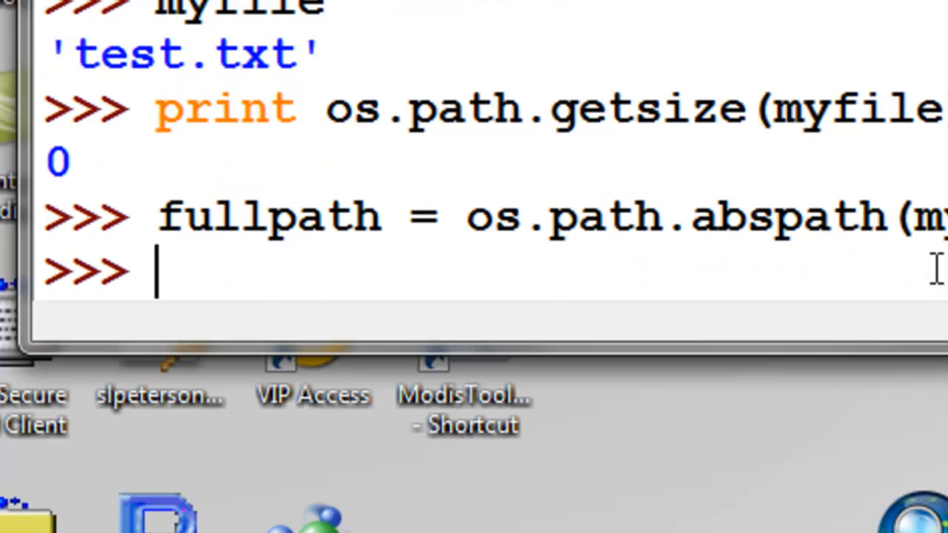
click(378, 216)
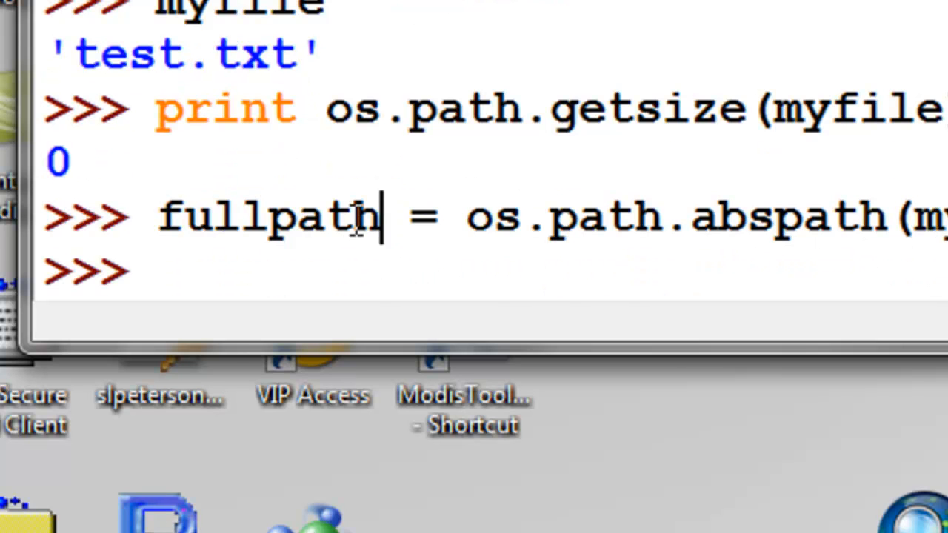
double_click(267, 217)
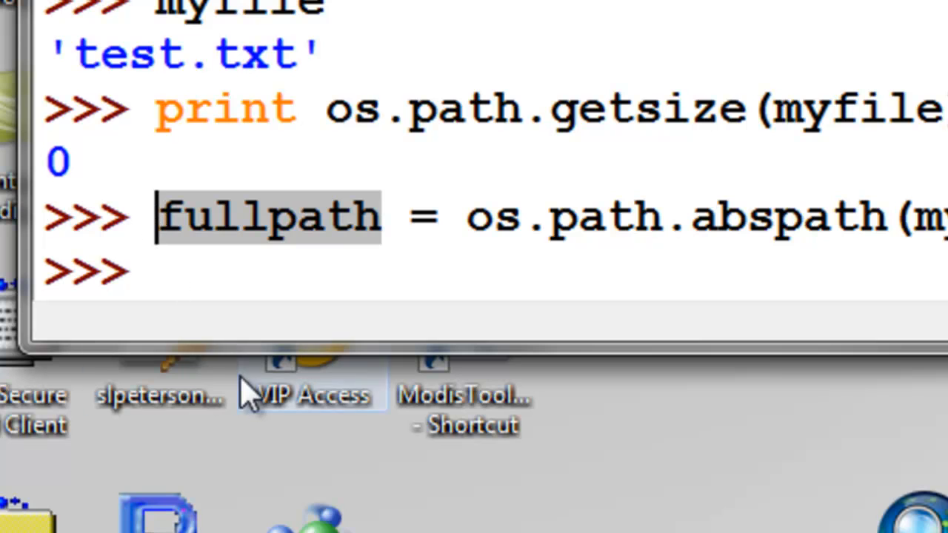
text(fullpath)
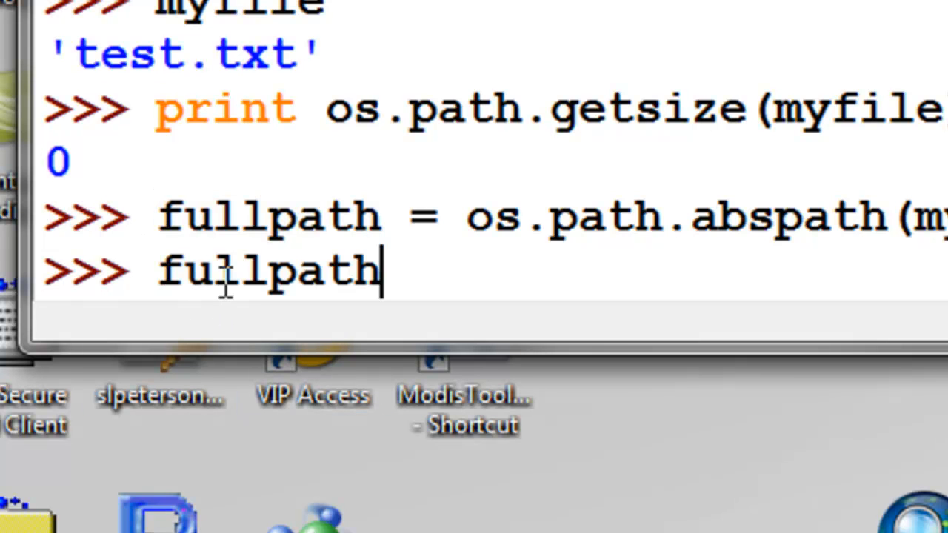
key(Return)
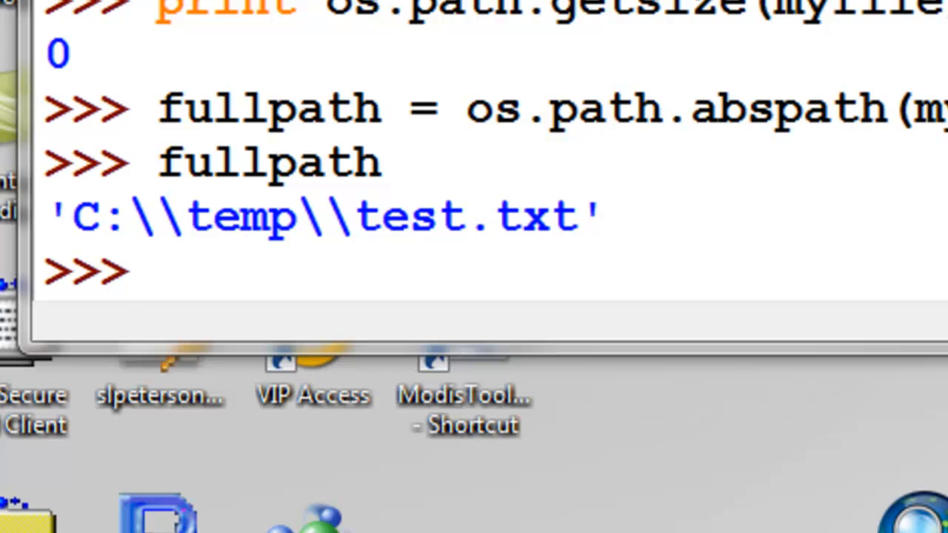
mouse_move(483, 249)
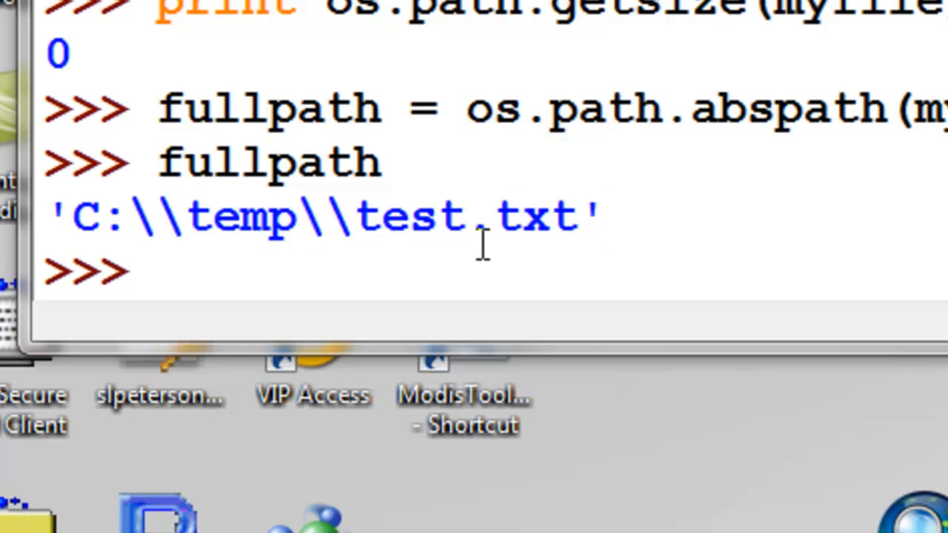
Show the base name test.txt and directory C:\temp of fullpath via basename and dirname.
text(os.path.basename(fullpath))
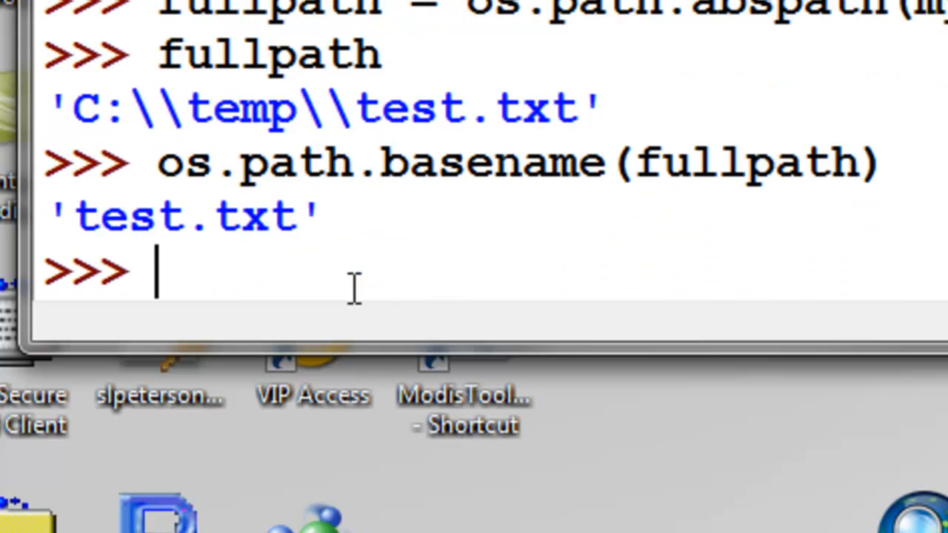
mouse_move(136, 237)
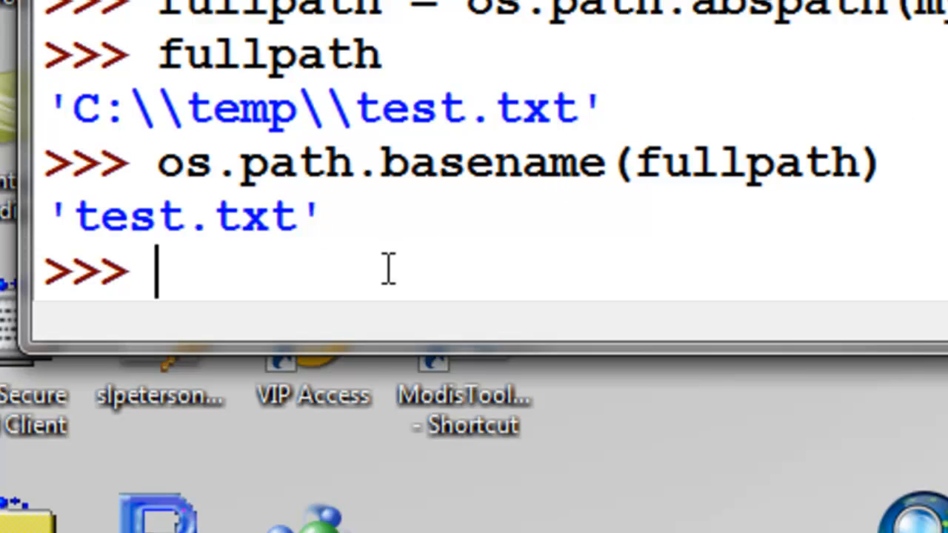
text(os.path.dirname(fullpath))
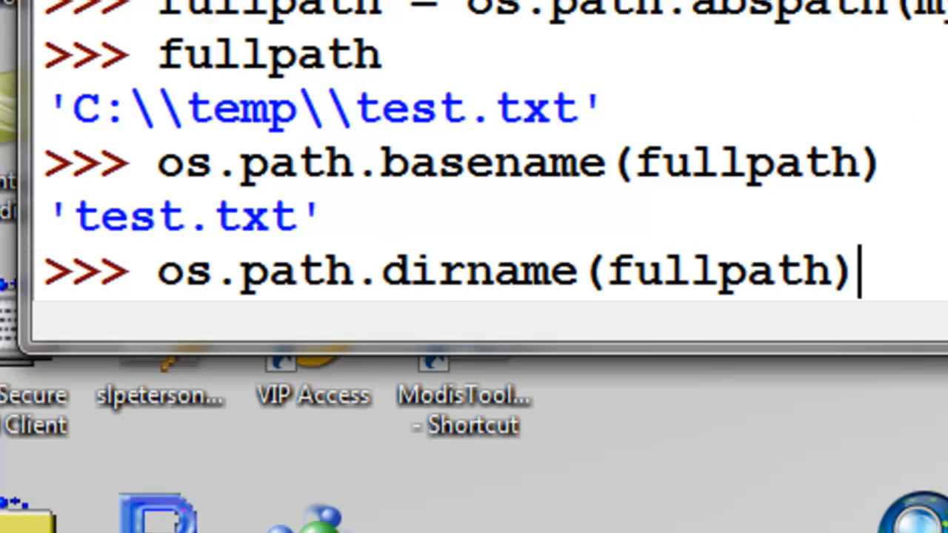
key(Return)
text(os.path.exists(fullpath))
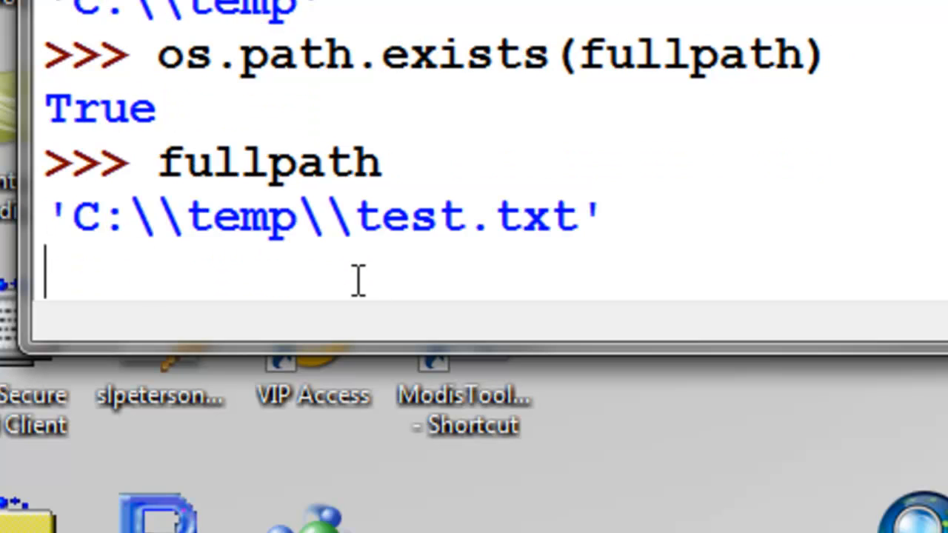
Run the os.path.split check and begin a for loop over tuple_split ('C:\temp', 'test.txt').
key(Return)
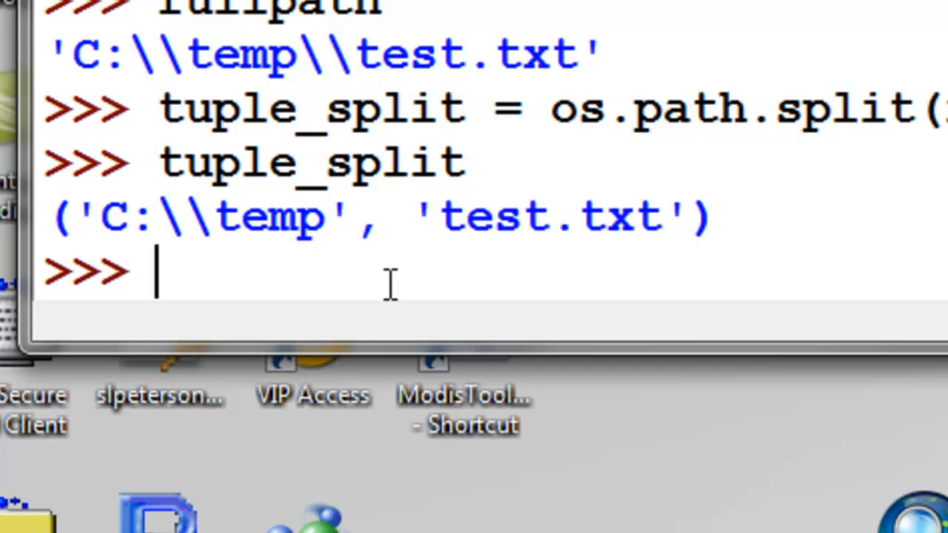
text(for i)
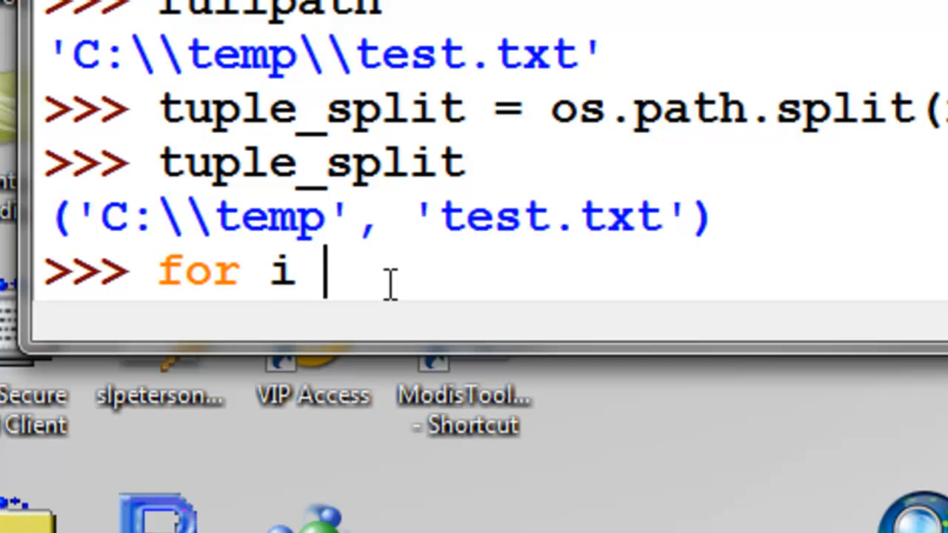
text(in tup)
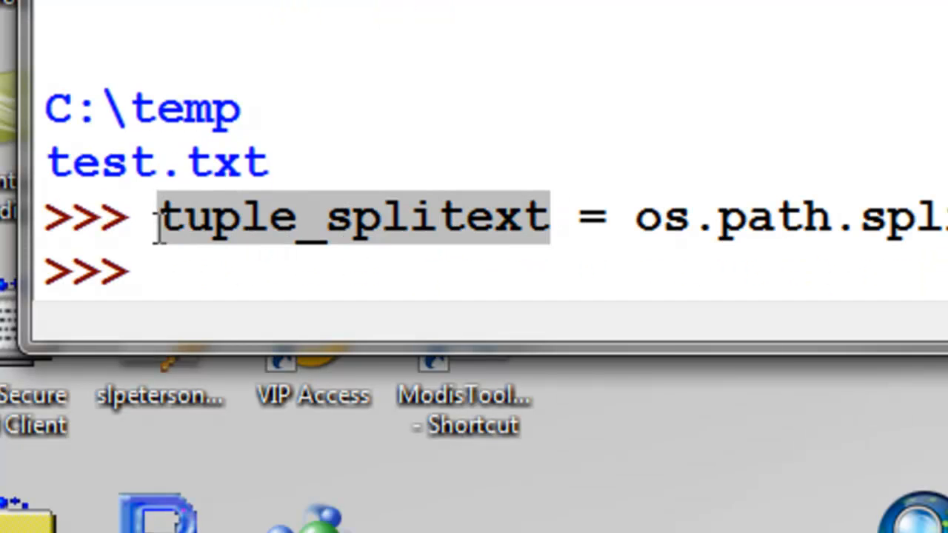
Display tuple_splitext as ('C:\temp\test', '.txt') from os.path.splitext.
key(Return)
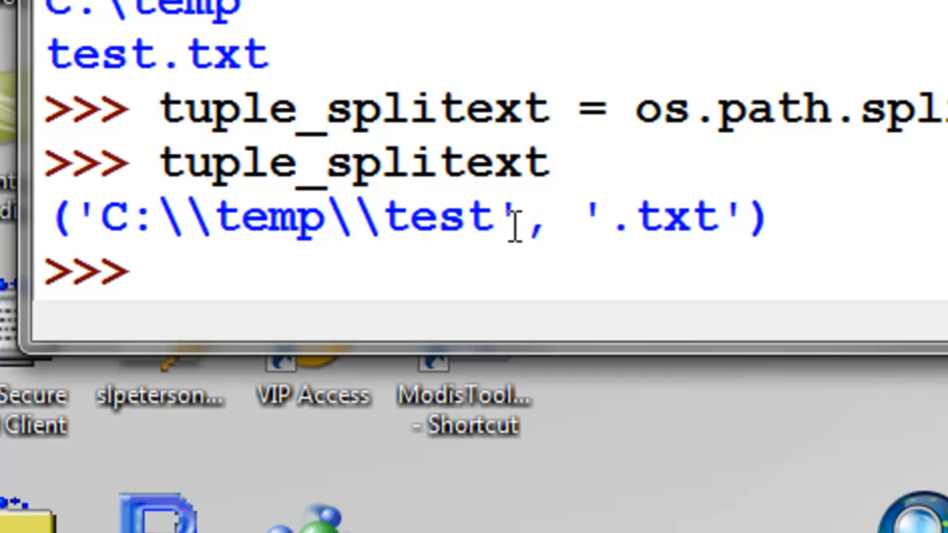